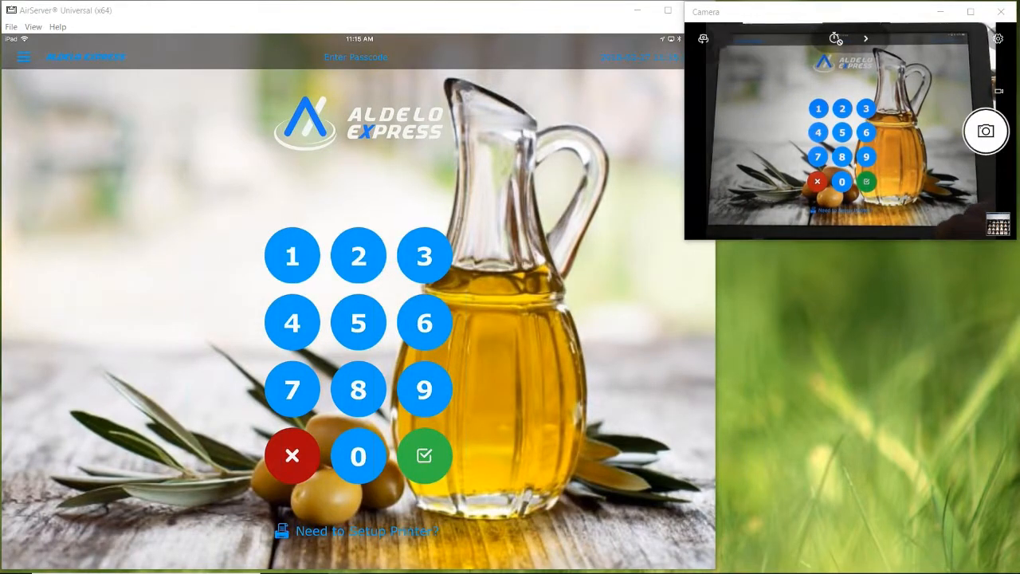
- Bring up the Deactivate form for device number 1 from the passcode screen's menu
left_click(24, 57)
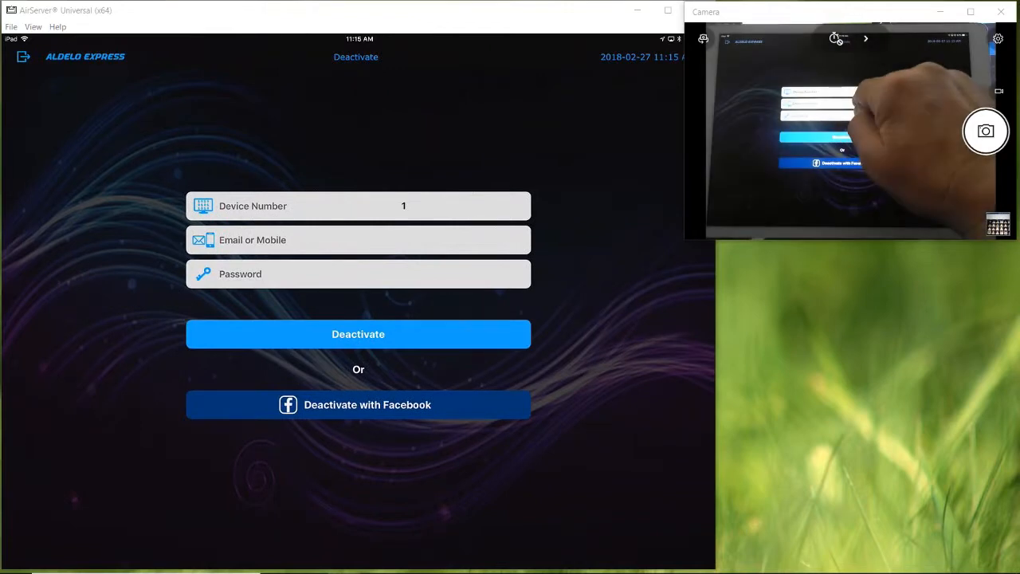
left_click(358, 239)
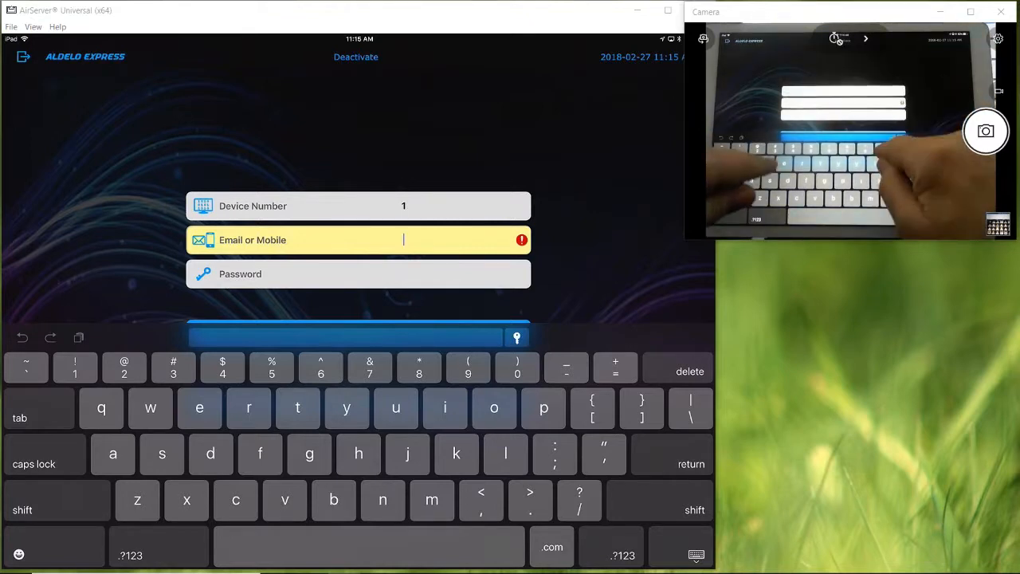
type("925")
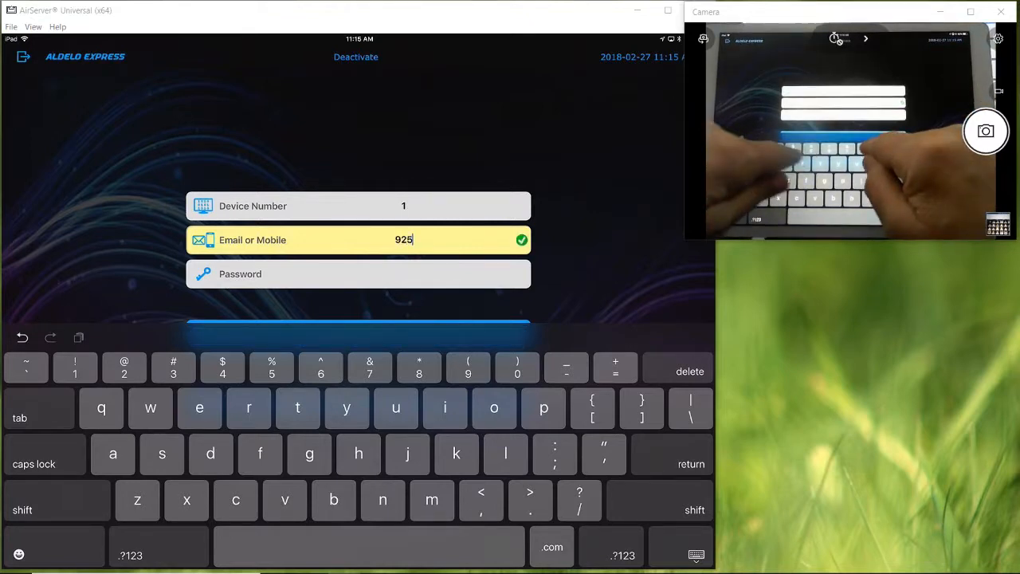
type("3535841")
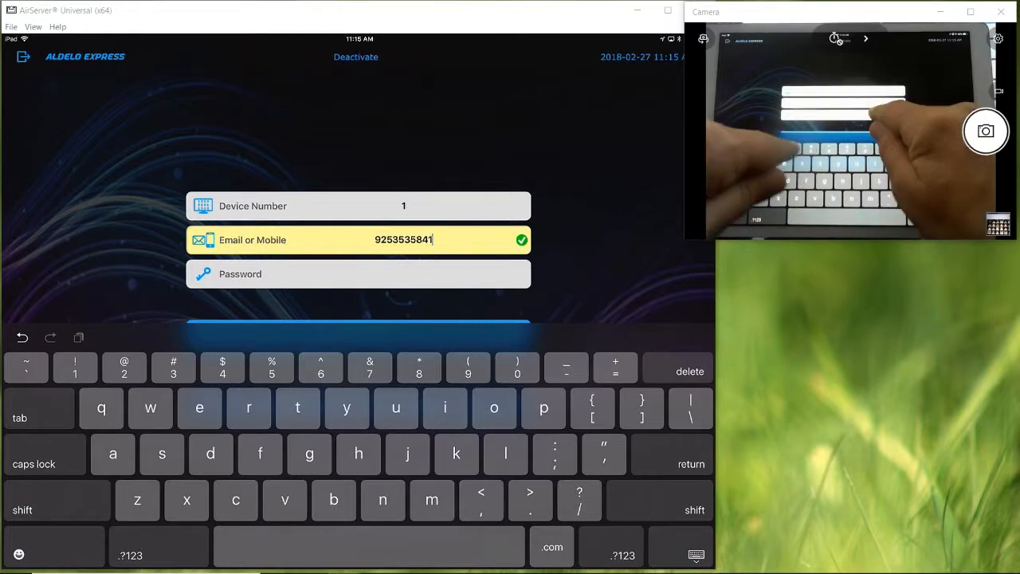
left_click(359, 273)
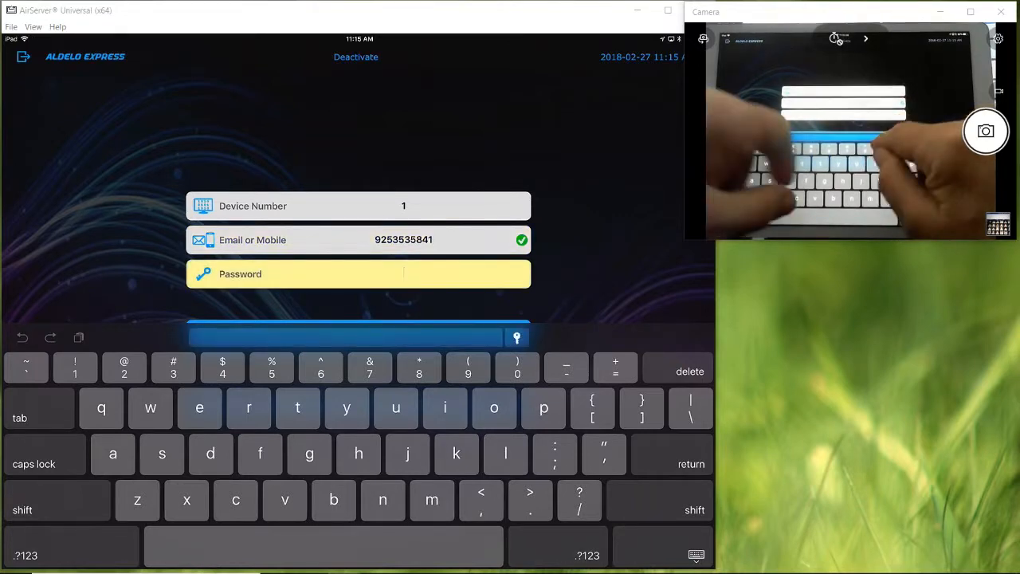
type("9")
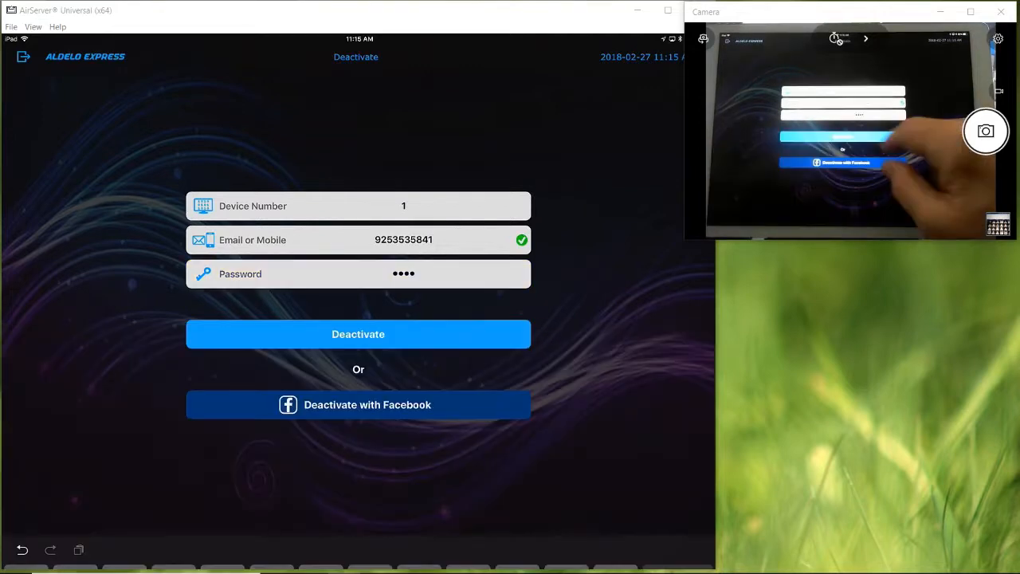
left_click(358, 334)
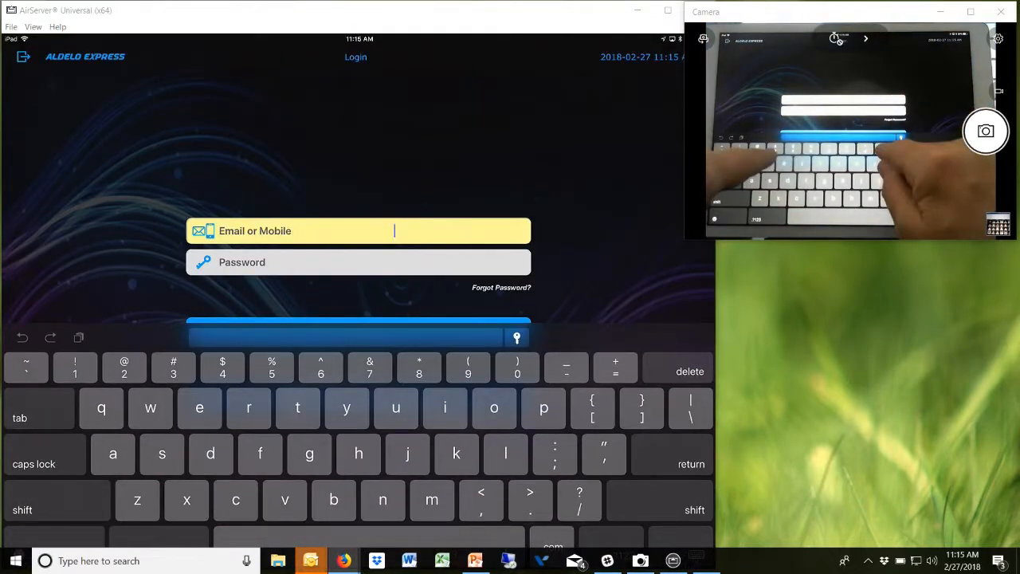
- Log in on the Login screen with mobile number 925353 and the password
type("925")
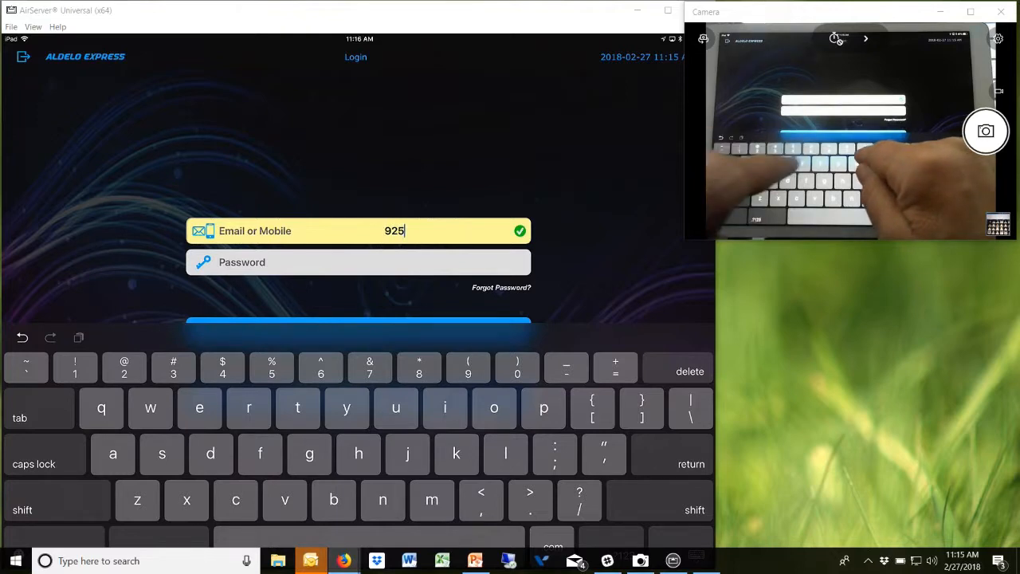
type("3535841")
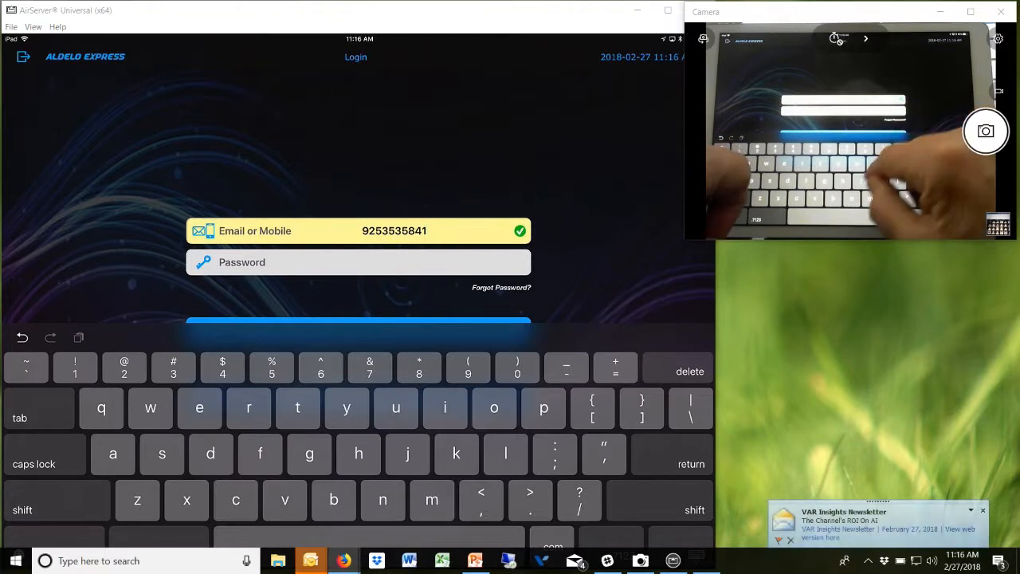
left_click(358, 261)
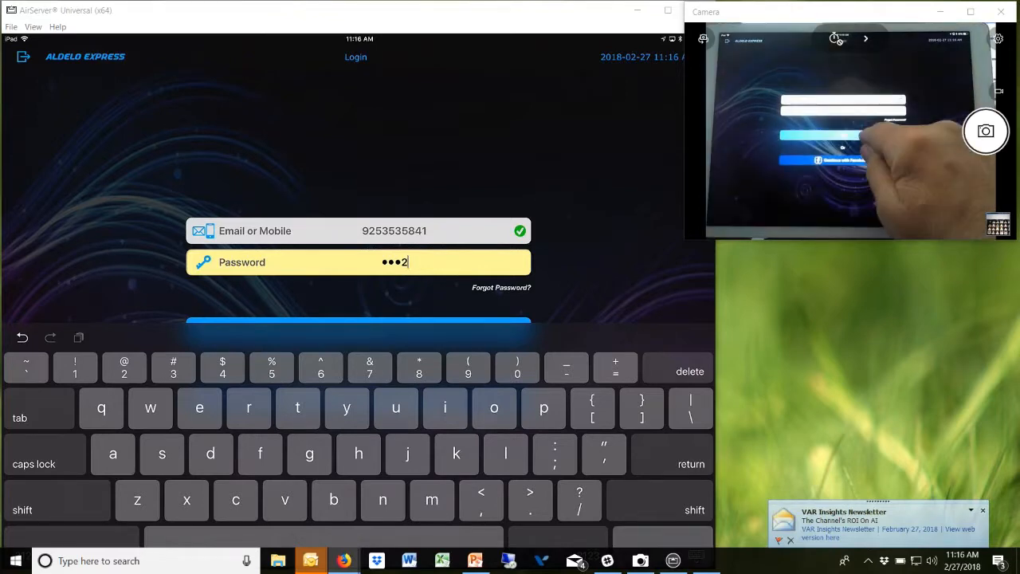
left_click(358, 322)
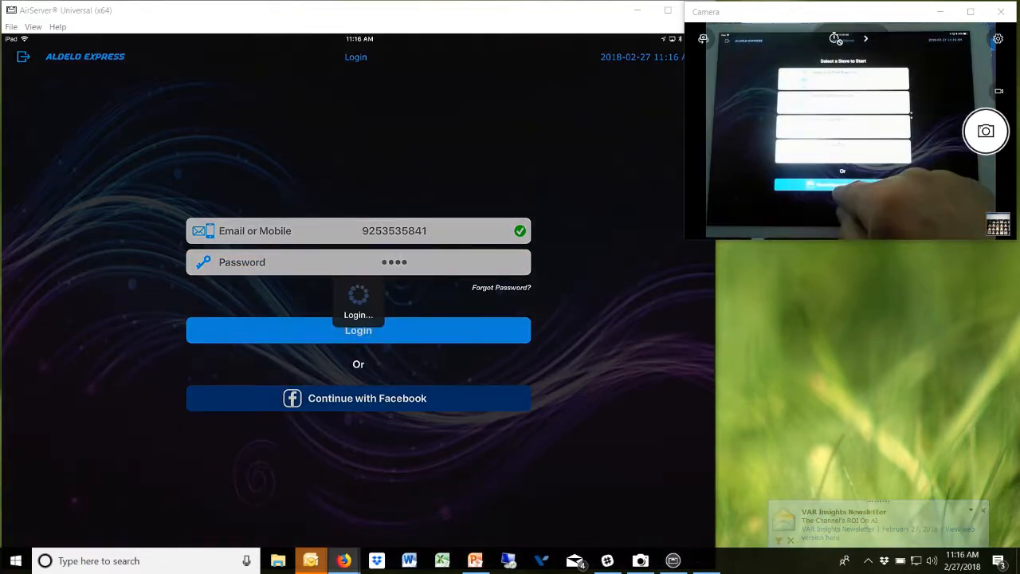
- Open the Restaurant Demo from Getting Started and confirm its database download
left_click(358, 330)
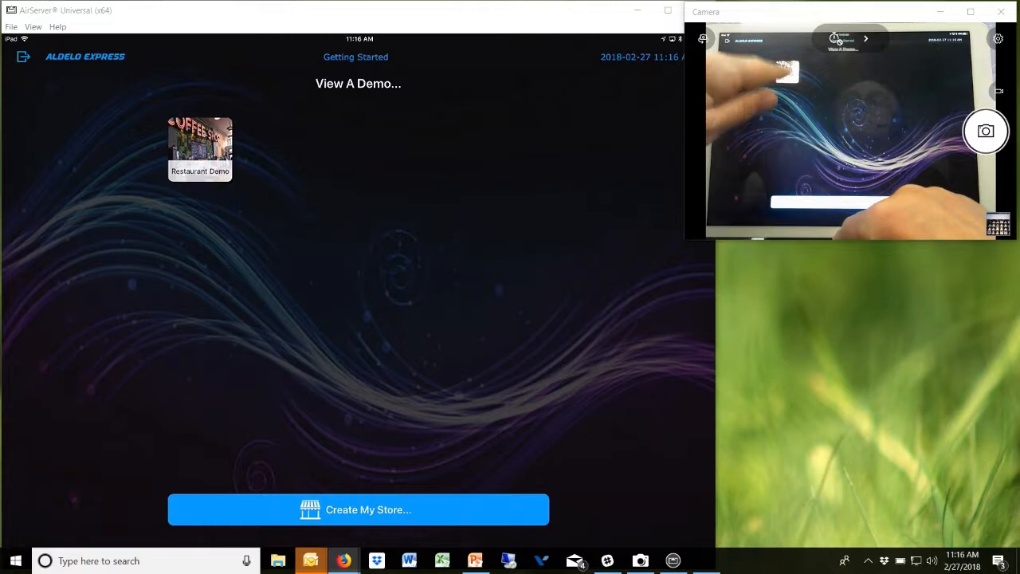
left_click(200, 149)
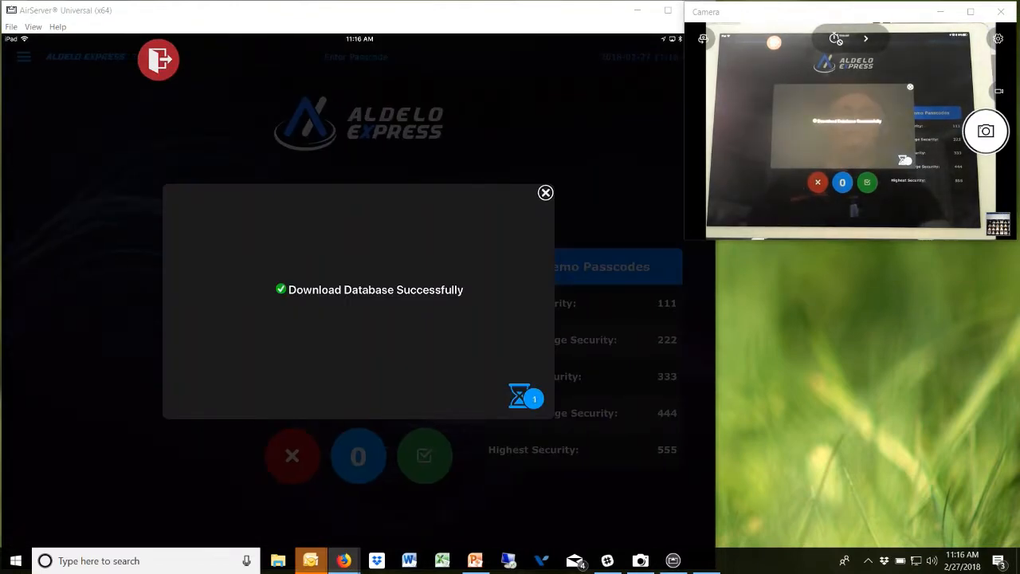
left_click(546, 193)
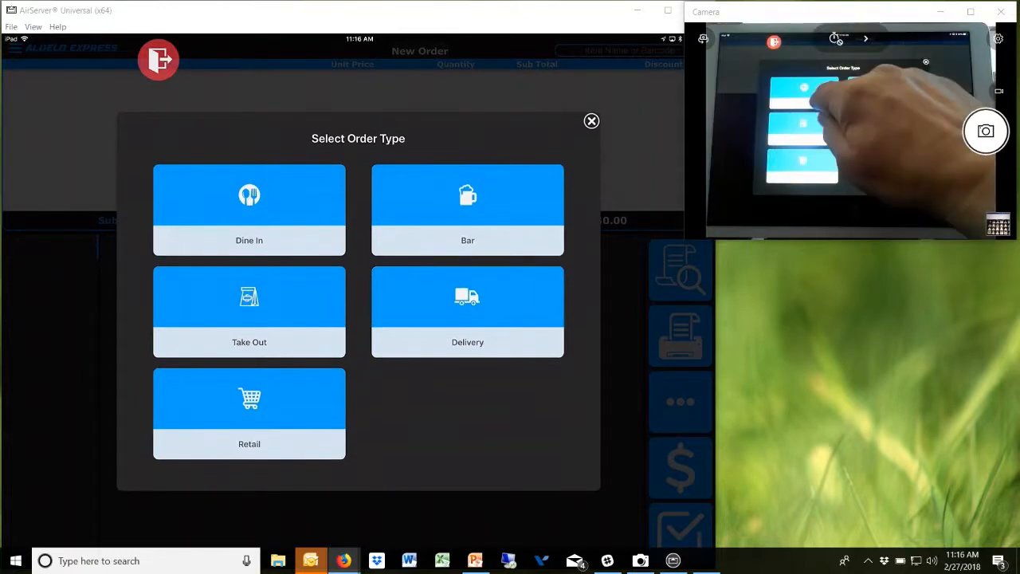
- Bring up the Select Order Type dialog with its five order types for a new order
left_click(591, 120)
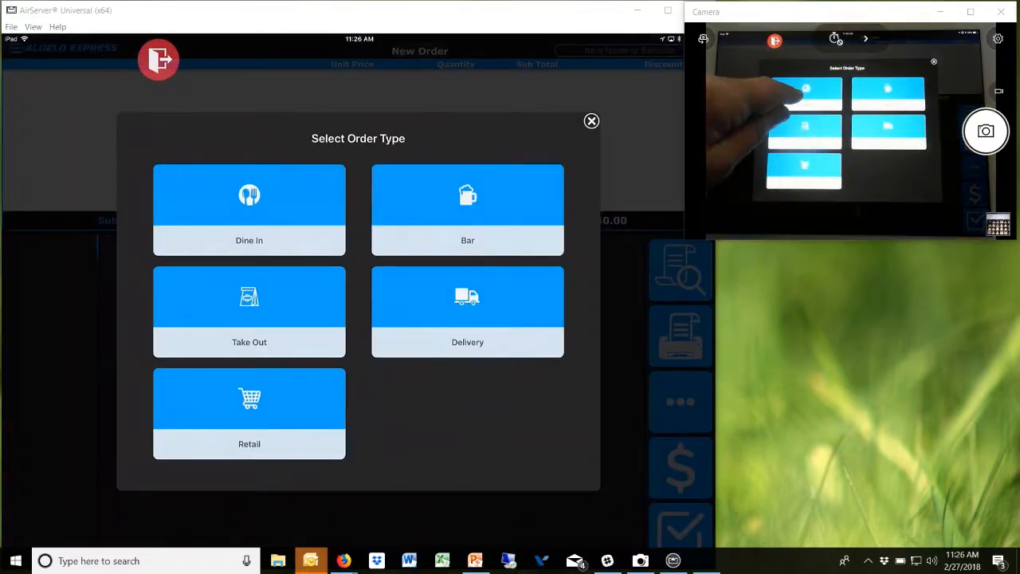
- Start a Dine In order for one guest at table b
left_click(248, 210)
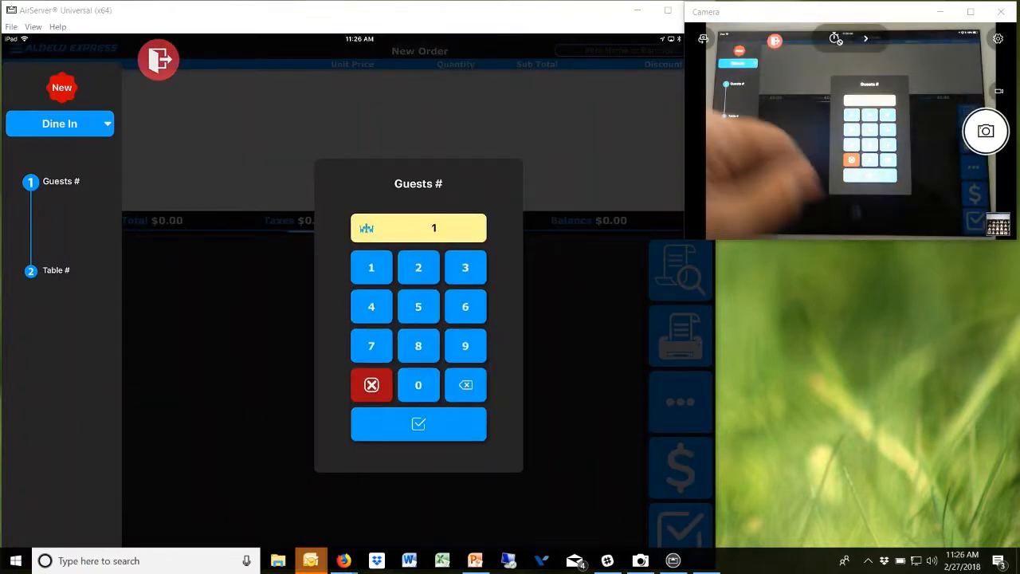
left_click(418, 423)
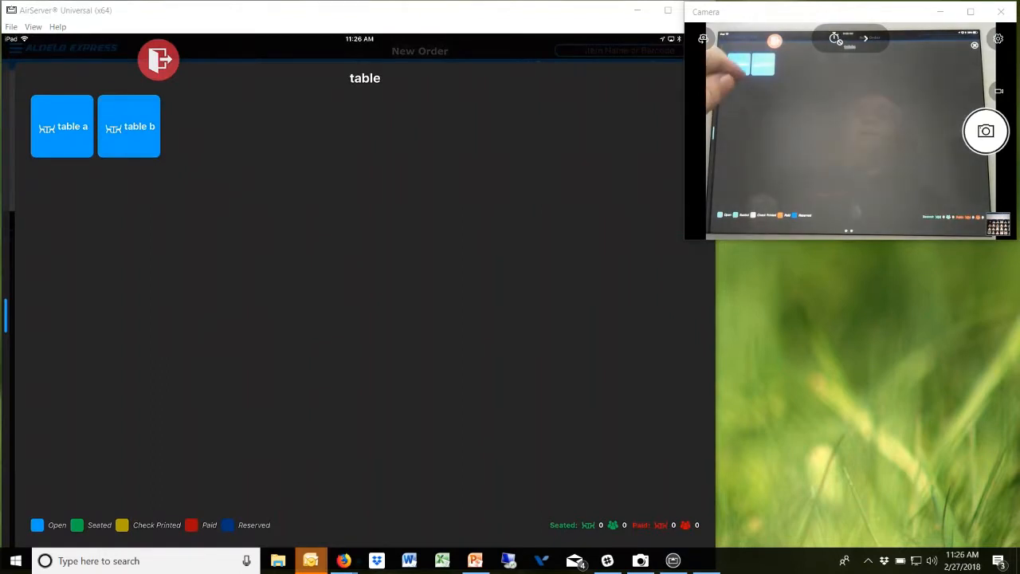
left_click(128, 126)
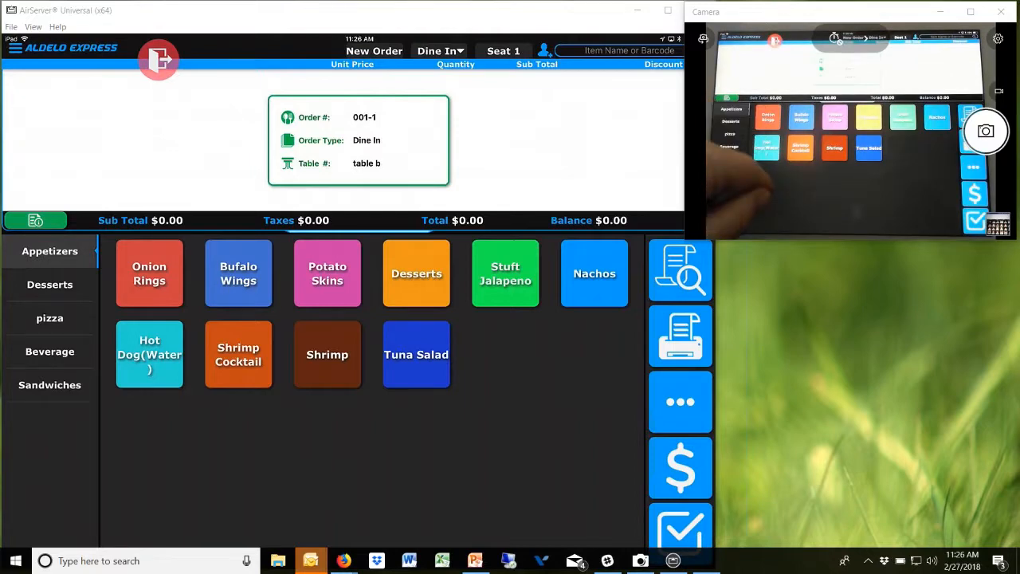
- Add 0.02 lbs of Shrimp to the order, plus one more appetizer item
left_click(327, 354)
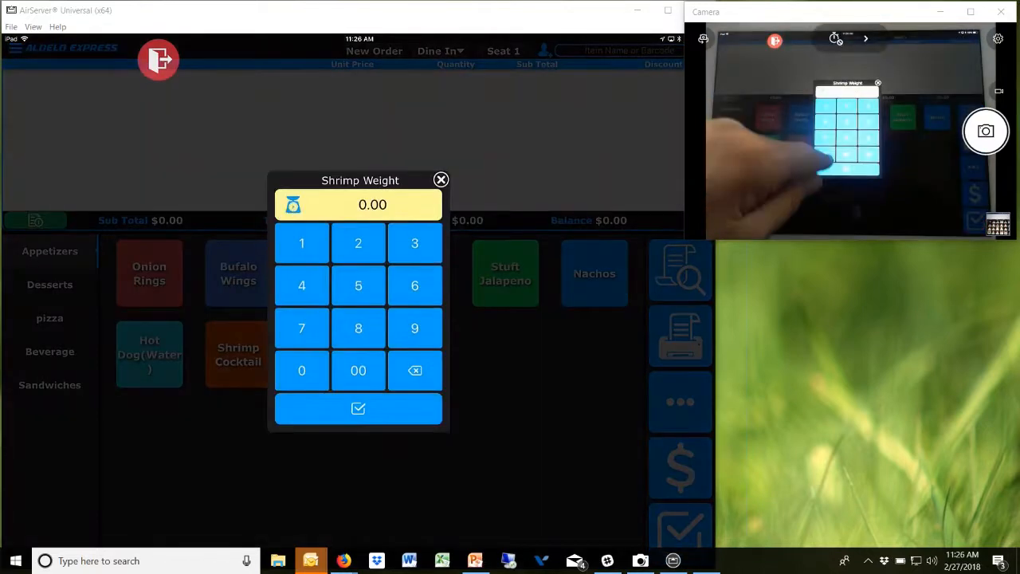
left_click(358, 243)
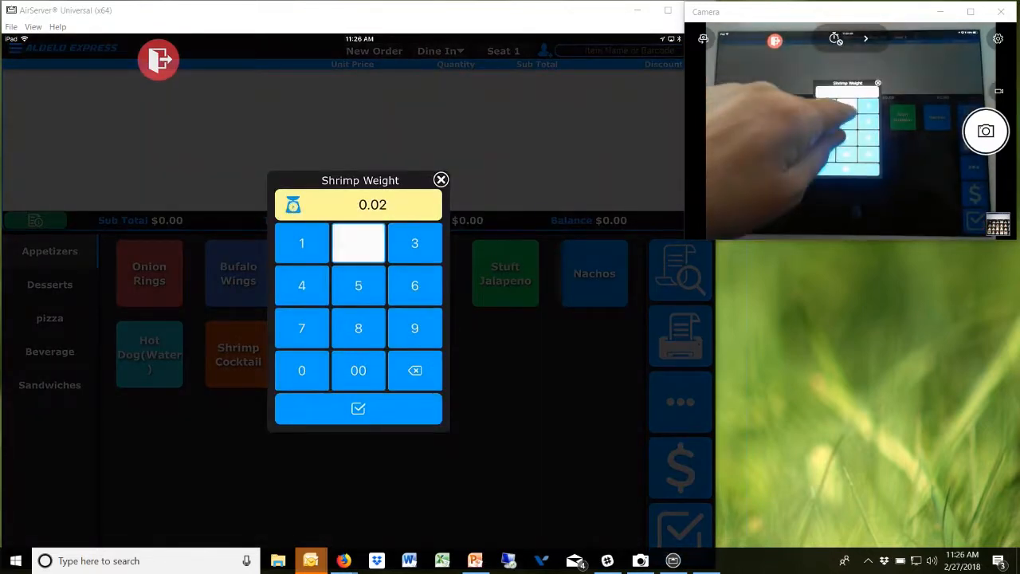
left_click(358, 408)
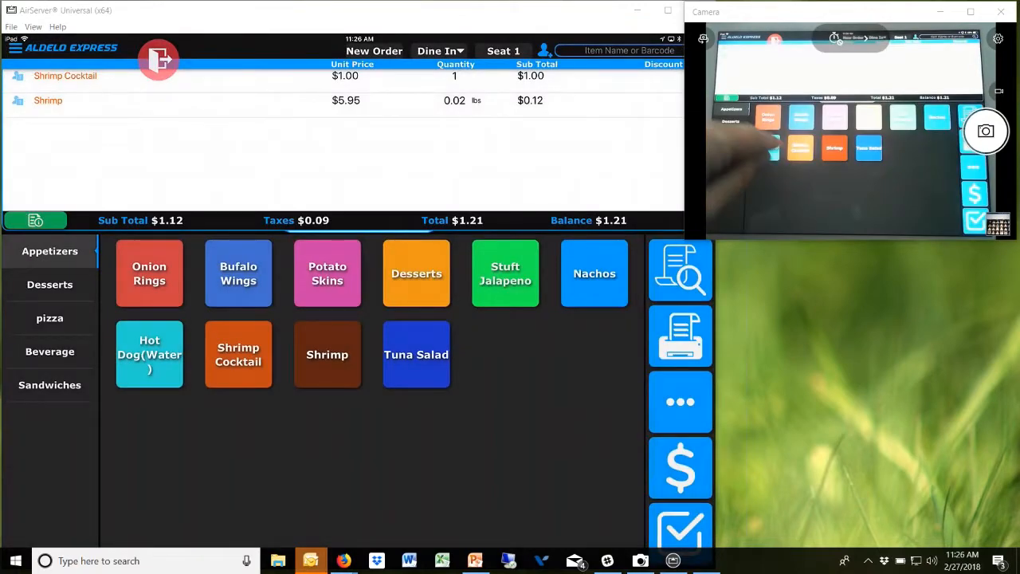
left_click(149, 272)
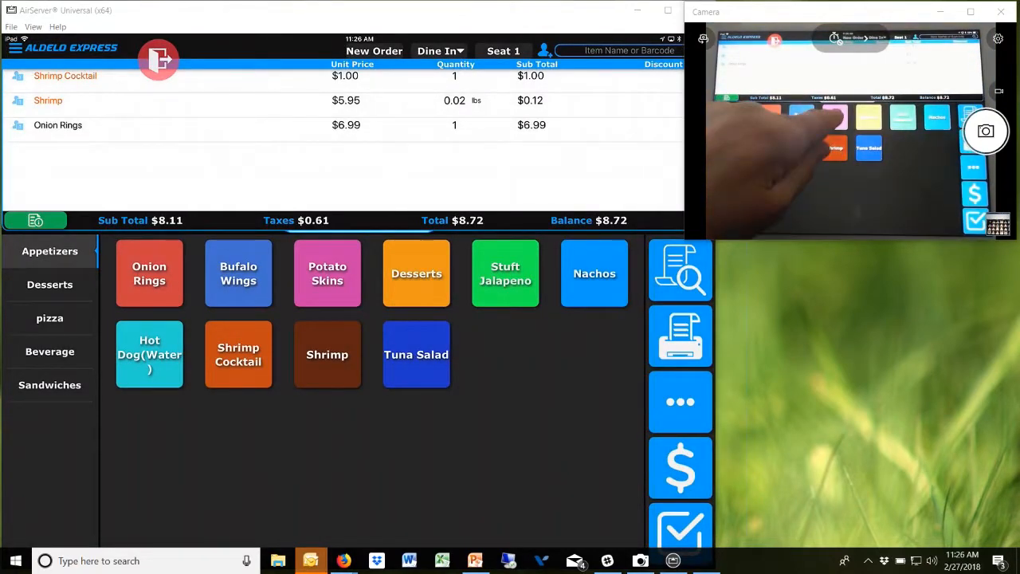
- Add Potato Skins, then browse from Desserts to the pizza menu items
left_click(327, 273)
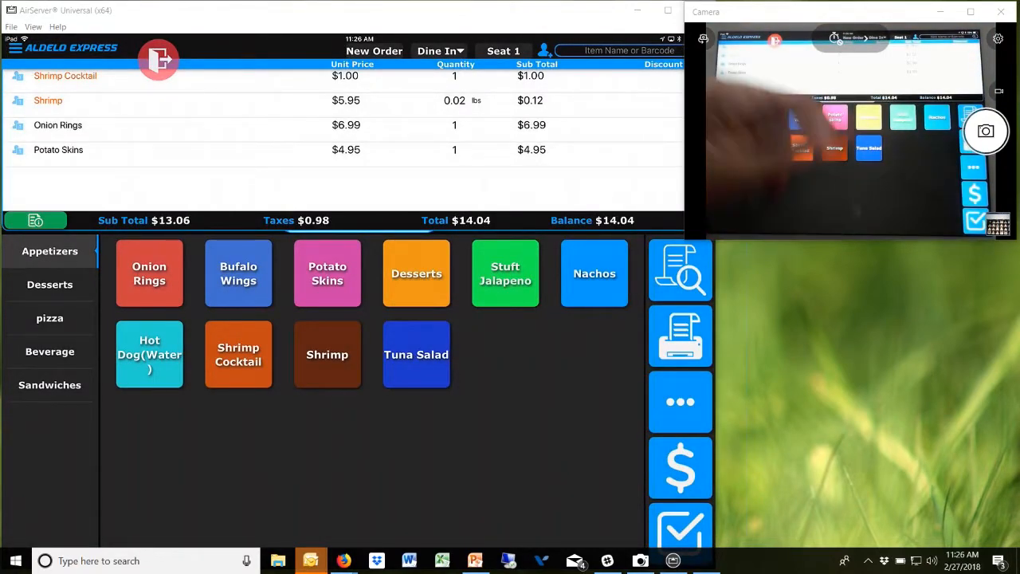
left_click(50, 284)
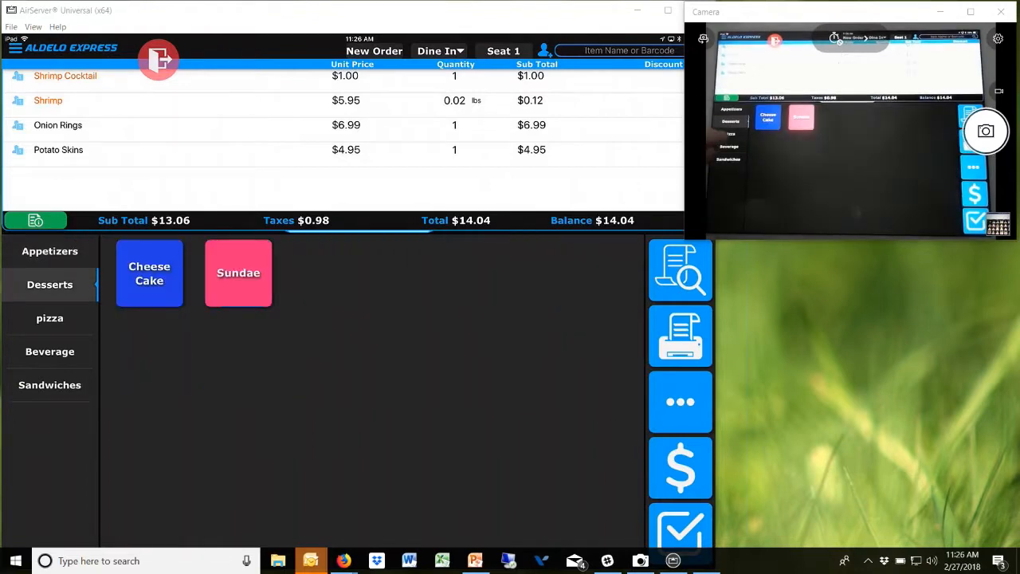
left_click(50, 318)
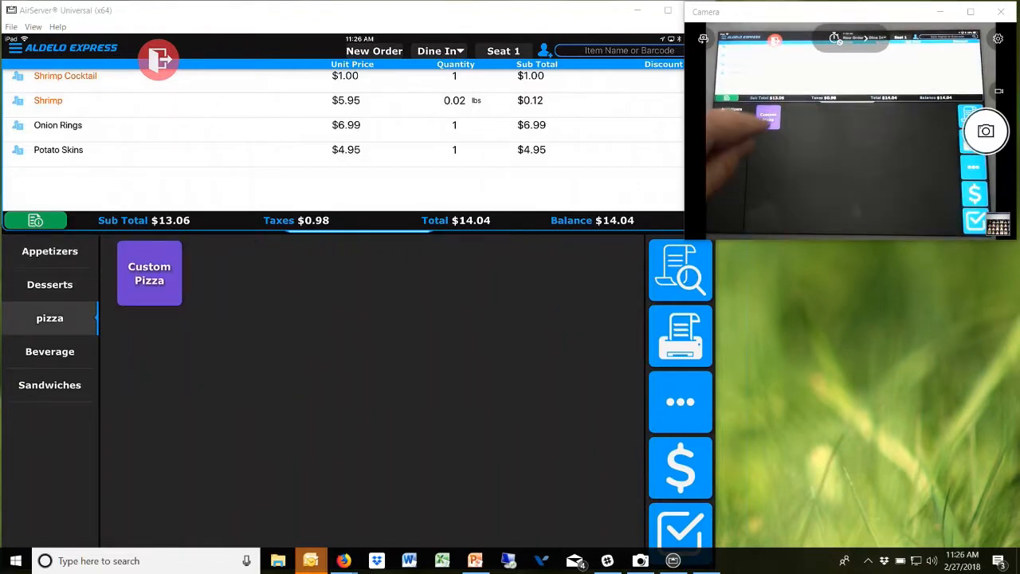
- Add a $11.50 Medium Thin Crust Custom Pizza with Tomatoes, half Shrimp, half Beef
left_click(149, 273)
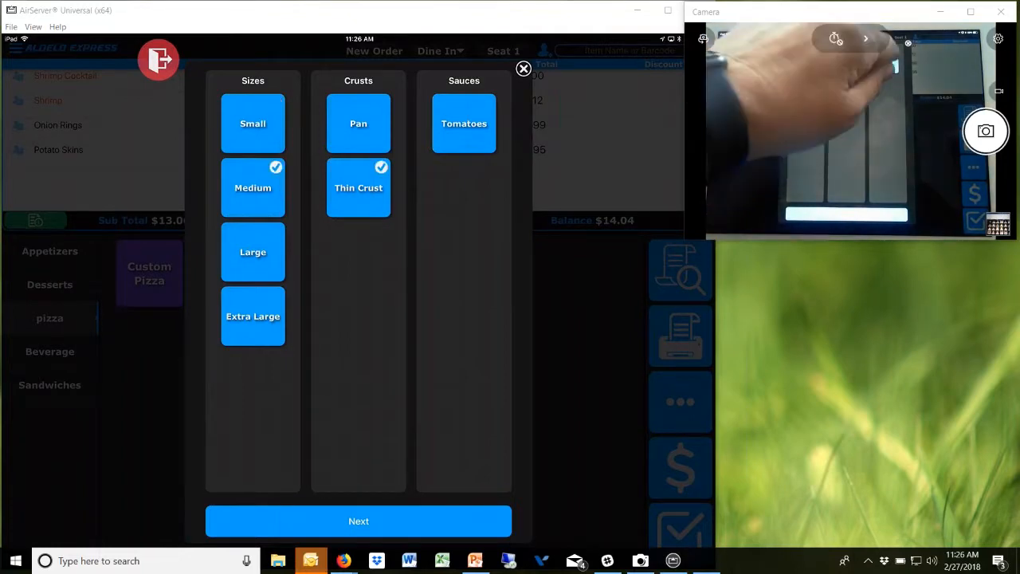
left_click(464, 123)
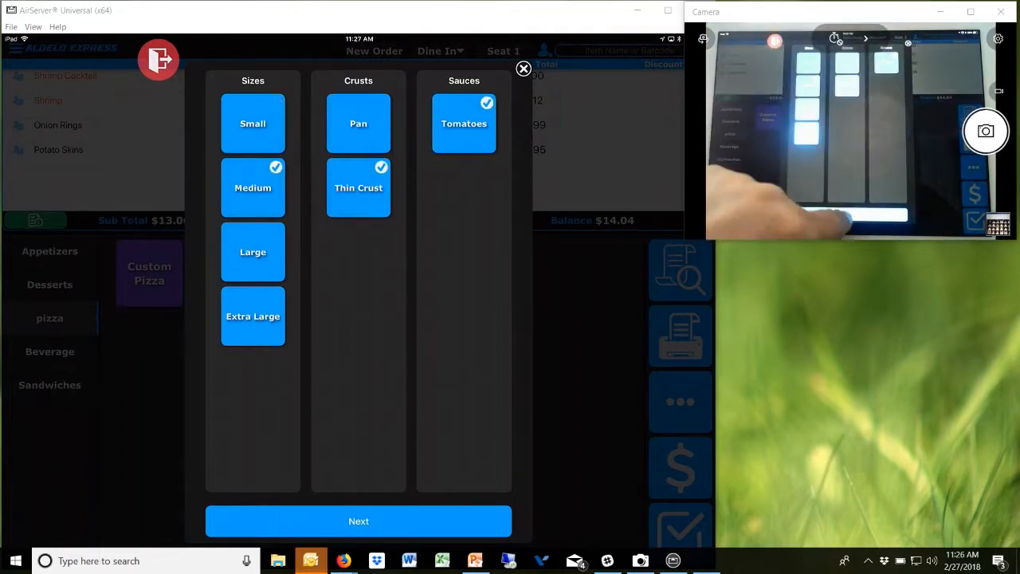
left_click(358, 521)
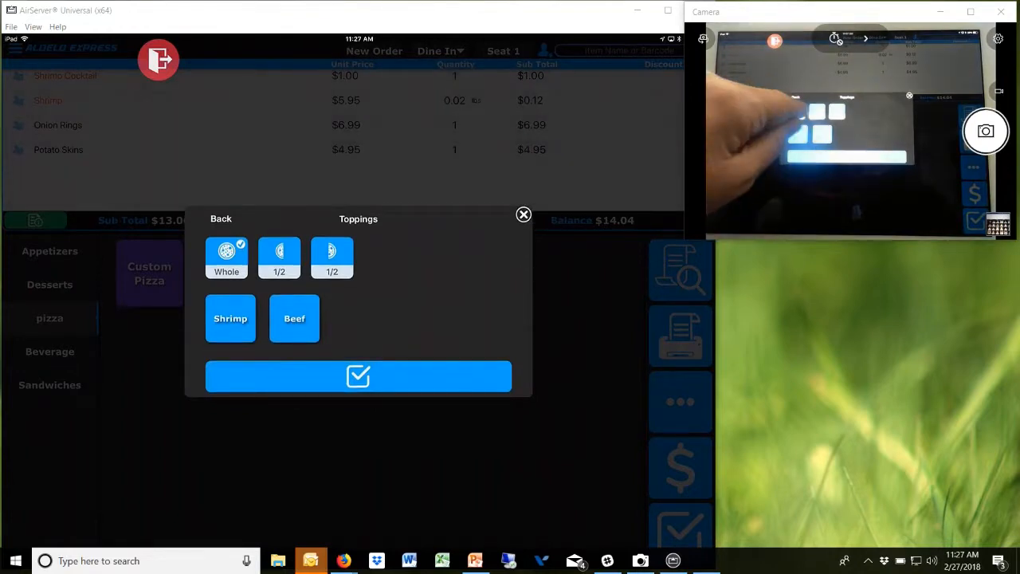
left_click(230, 318)
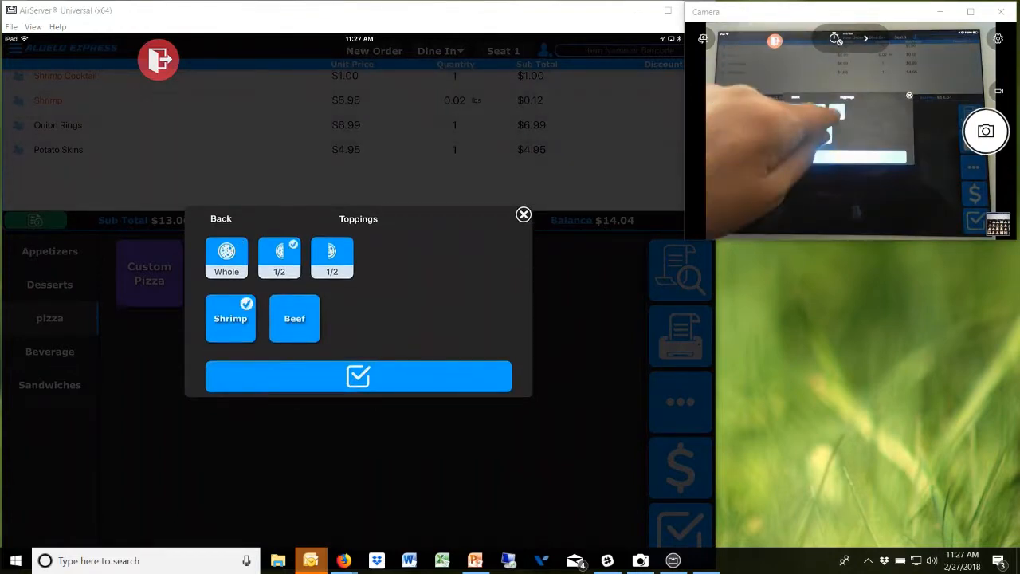
left_click(294, 318)
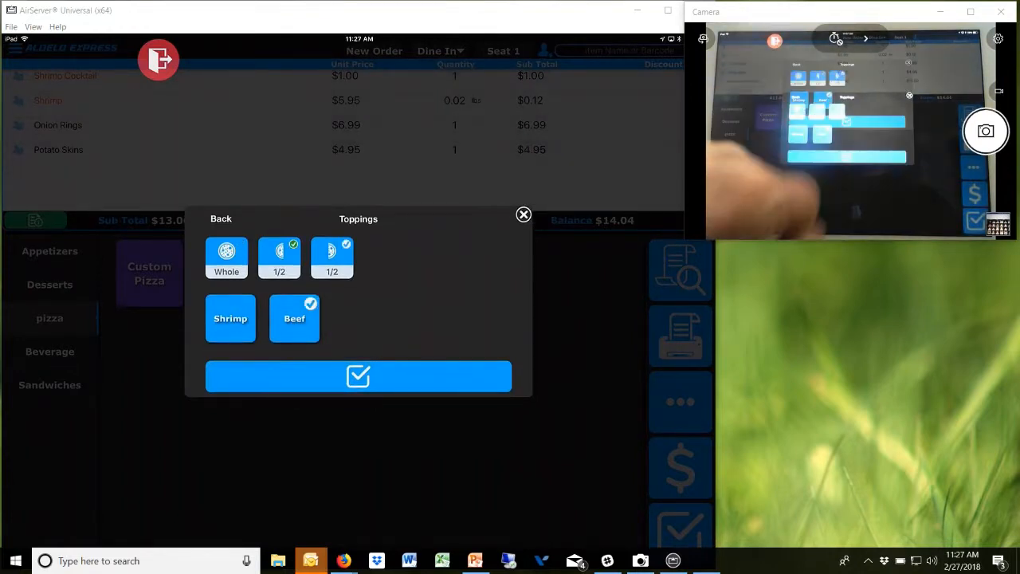
left_click(358, 376)
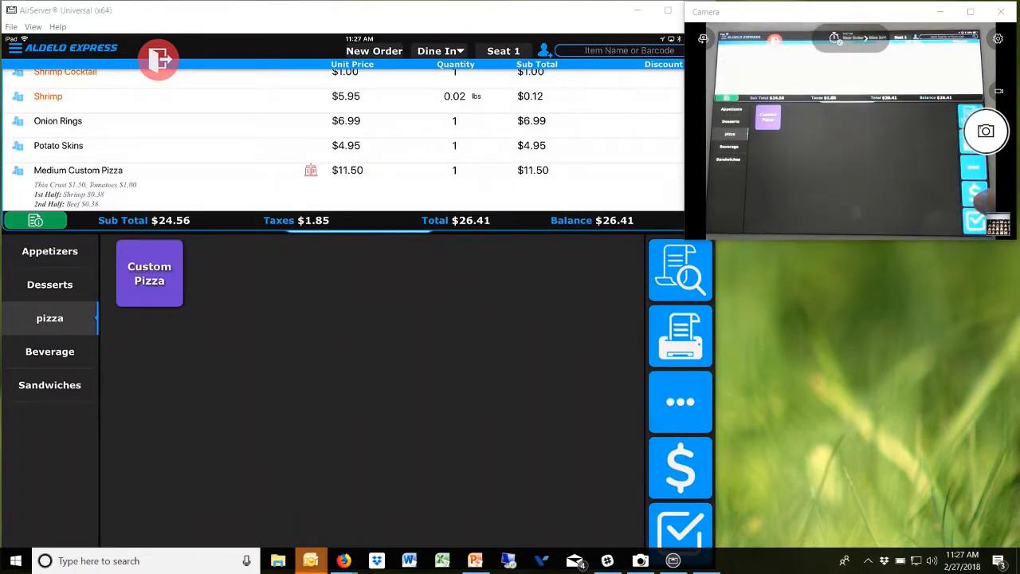
- Switch to Express Office in the browser and go to Matrix Setup under Products
left_click(680, 401)
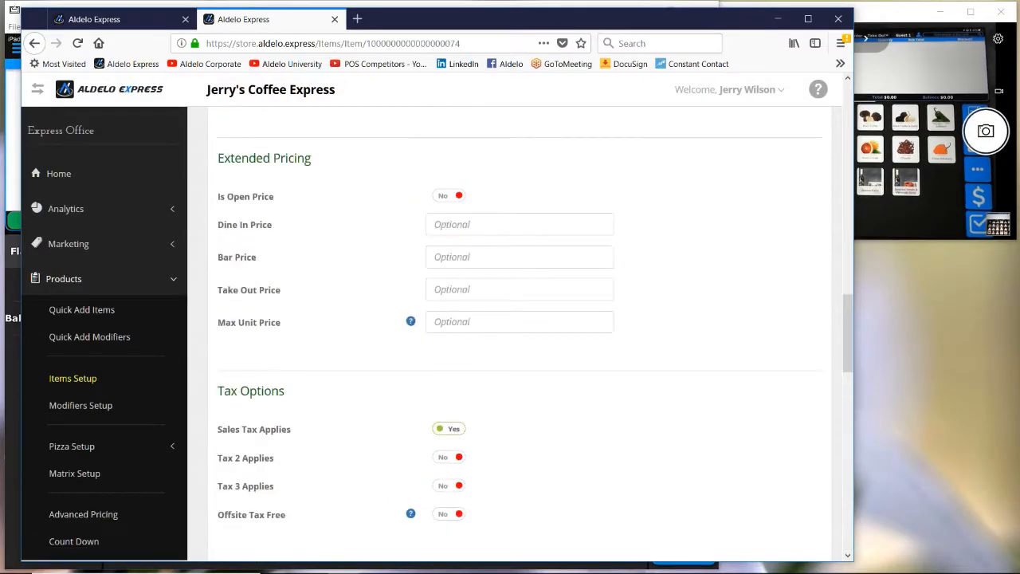
scroll("up", 3)
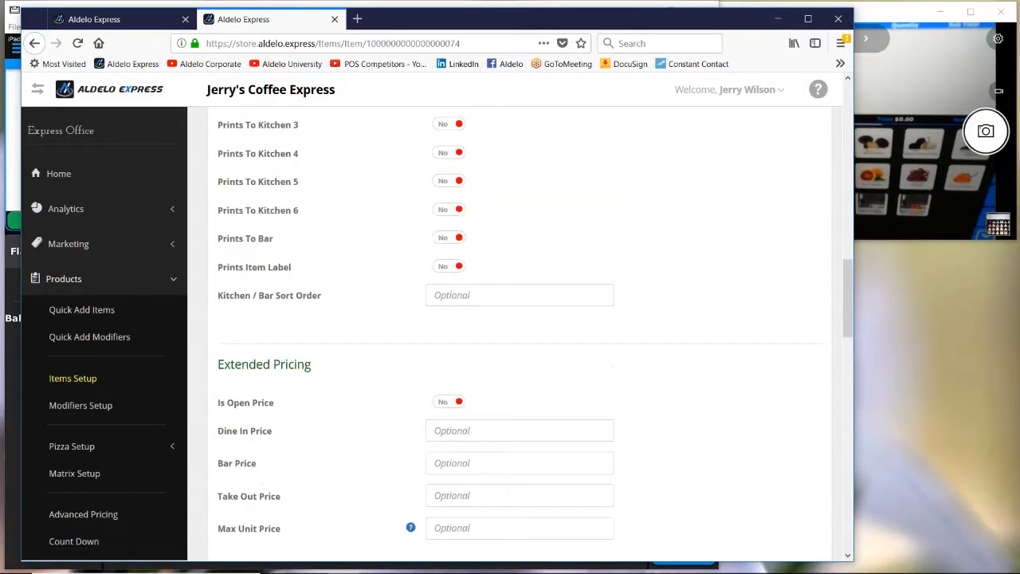
scroll("up", 3)
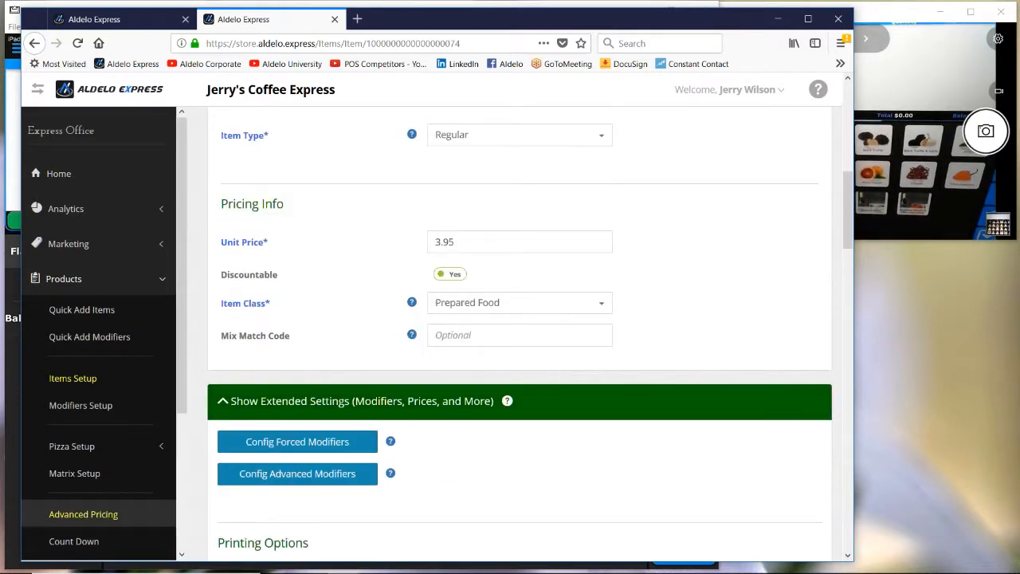
left_click(74, 473)
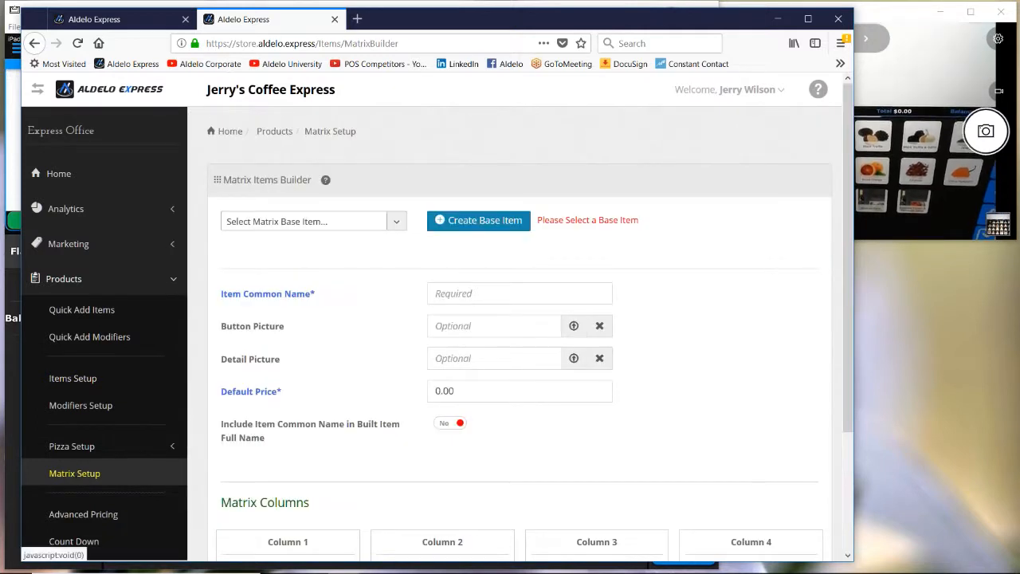
mouse_move(399, 252)
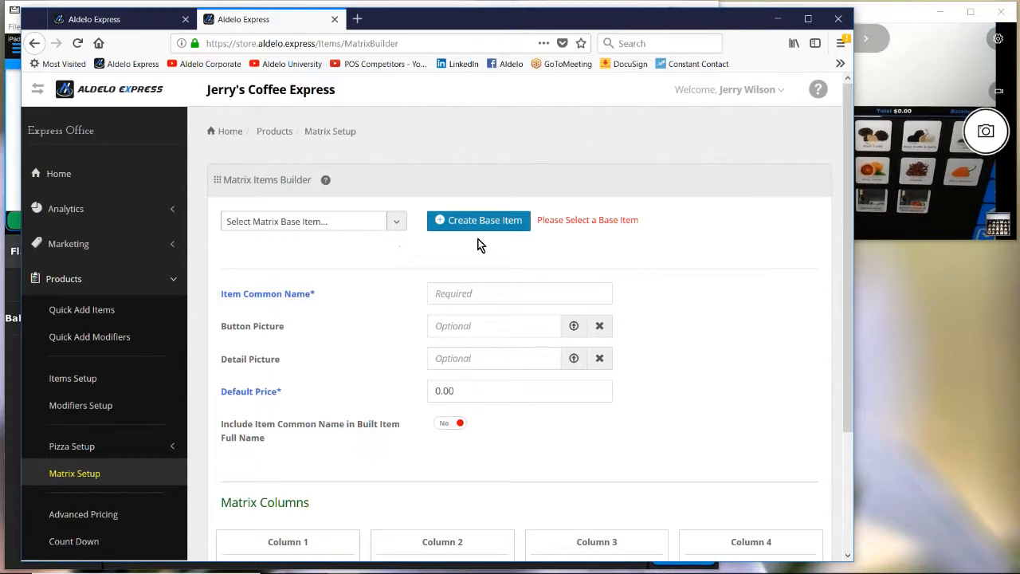
- Open a blank new base item form from the Matrix Items Builder
left_click(478, 220)
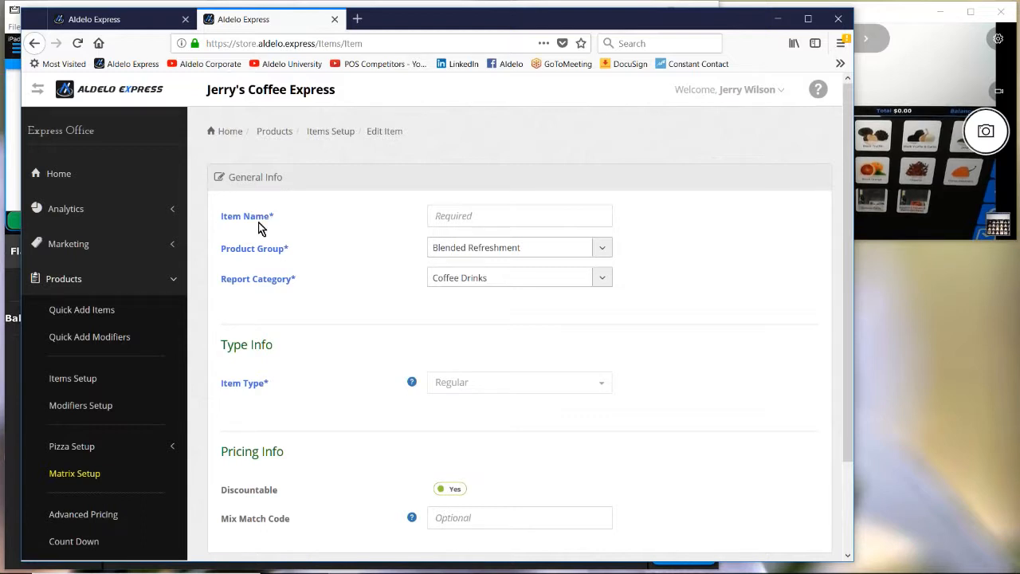
- Name the base item 'Sub', set product group Food and report category Sandwiches, and save
left_click(519, 215)
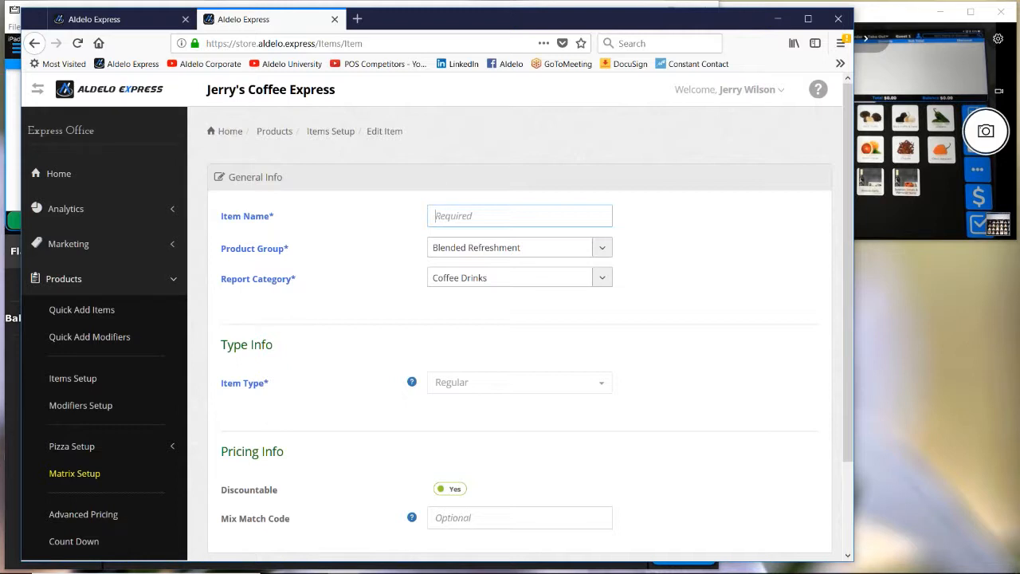
type("Sub")
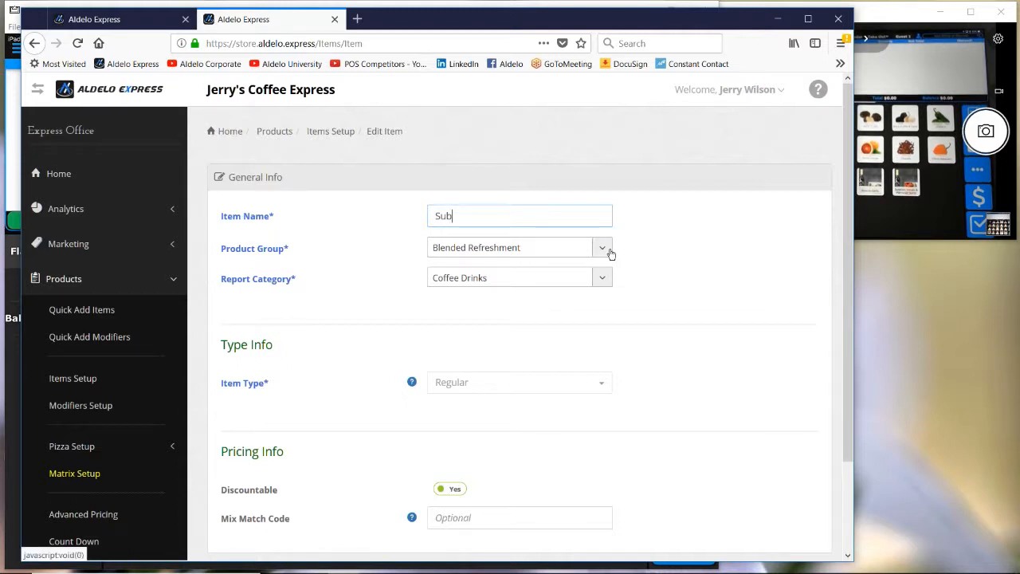
left_click(602, 247)
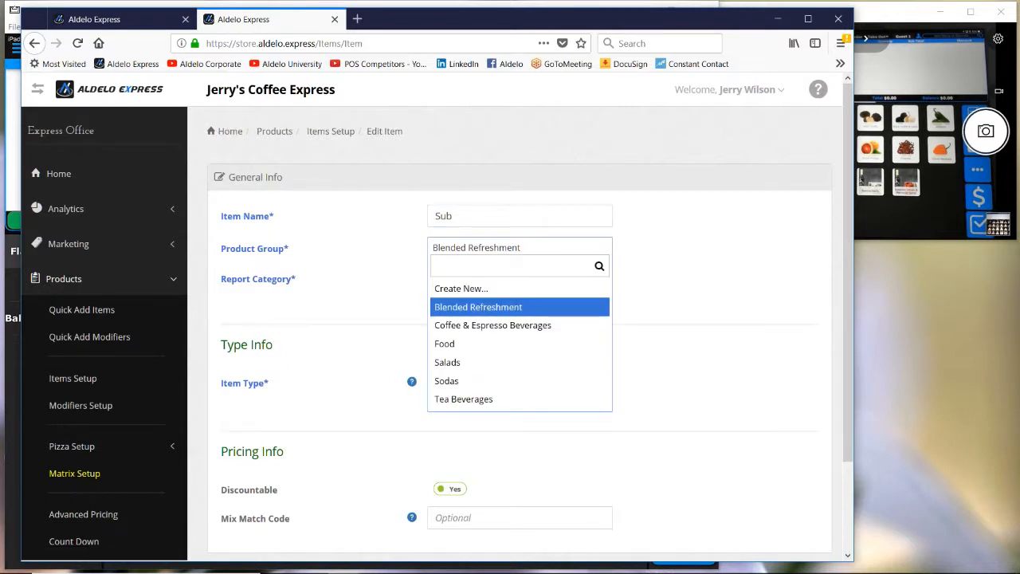
left_click(444, 343)
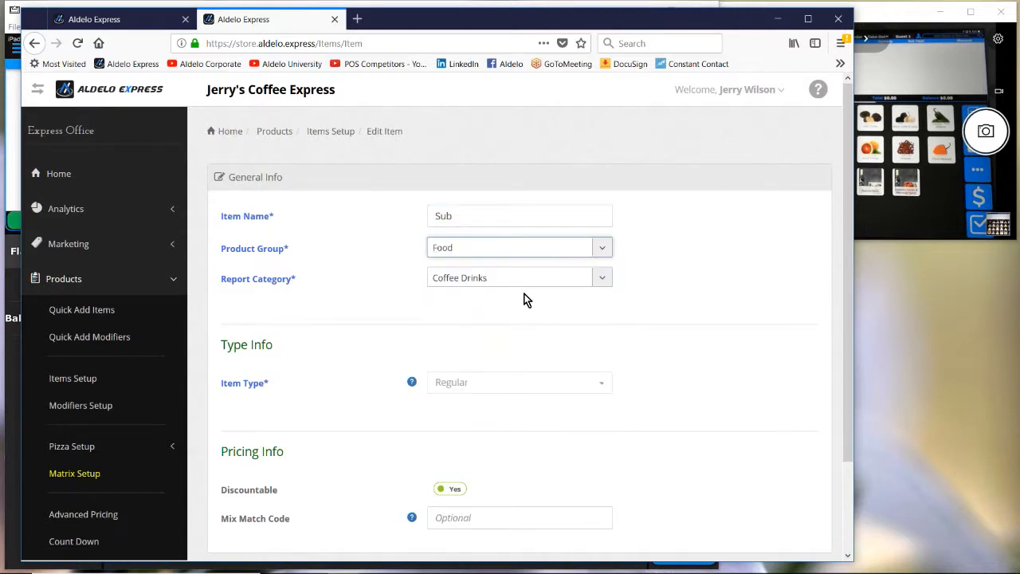
left_click(518, 277)
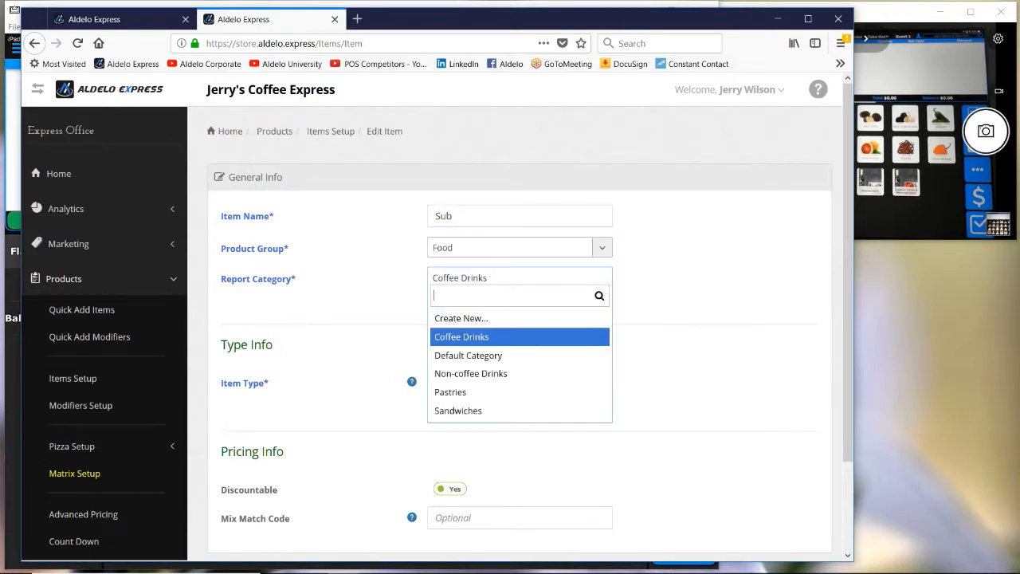
left_click(457, 411)
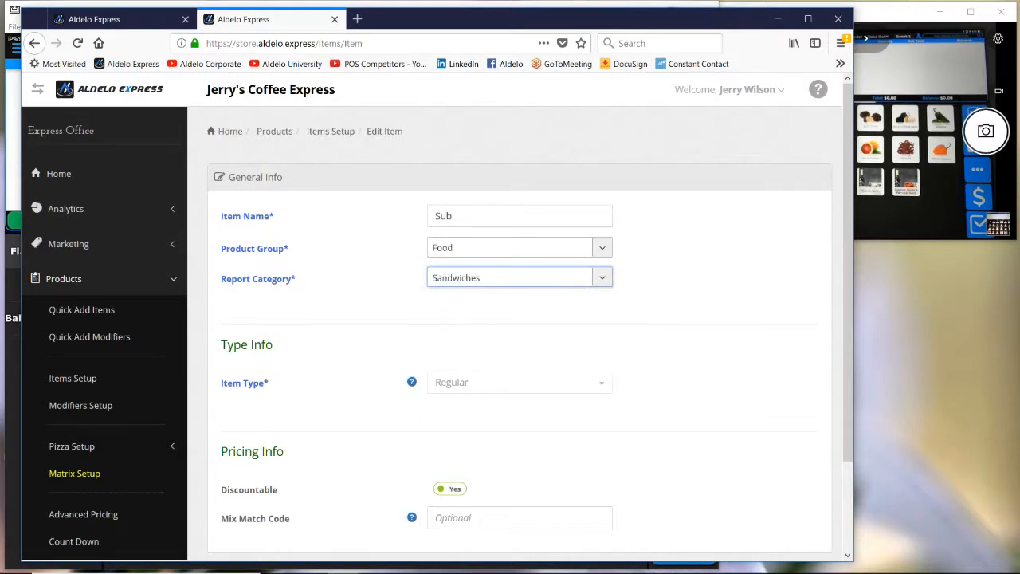
scroll("down", 3)
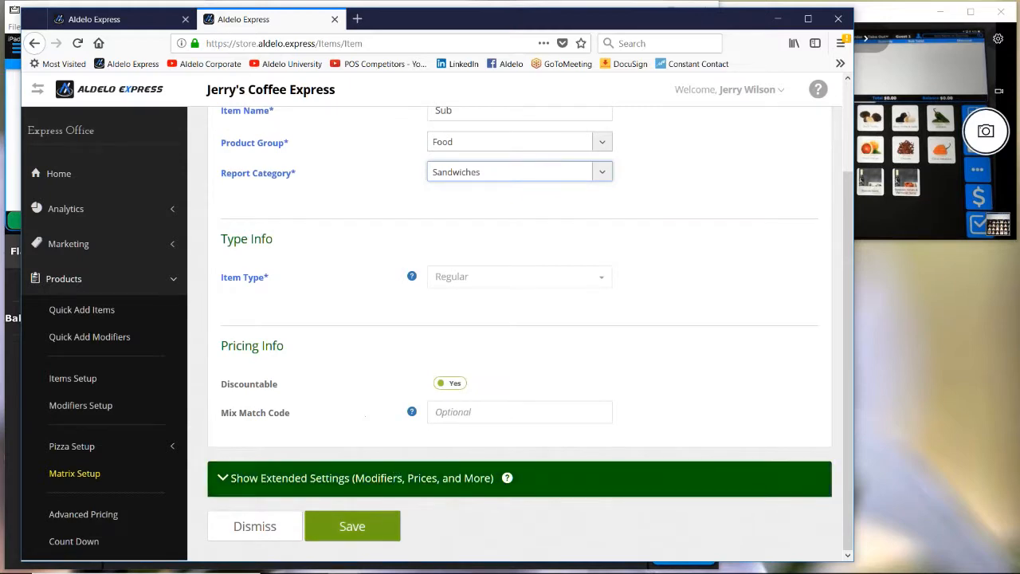
left_click(351, 526)
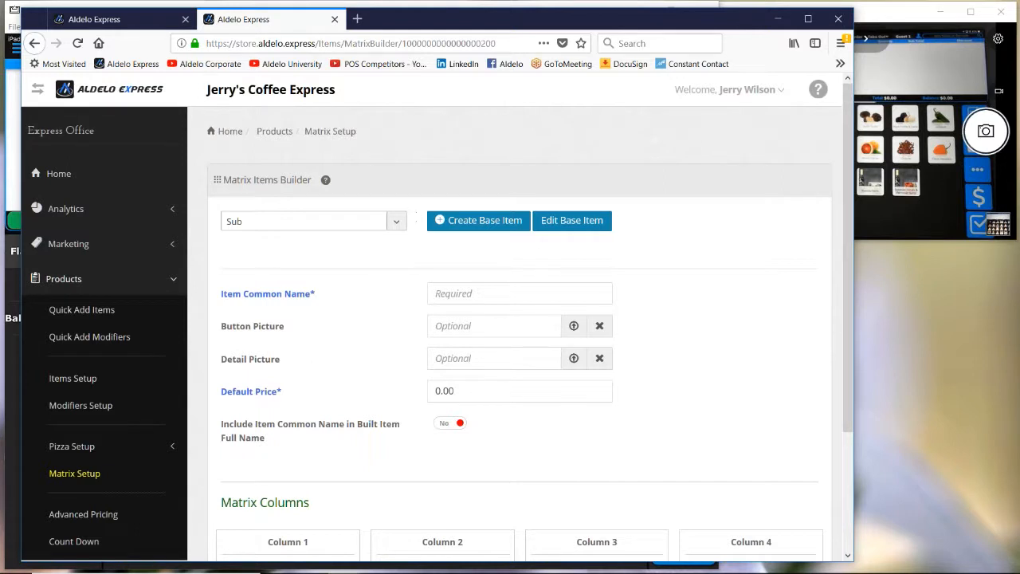
mouse_move(388, 218)
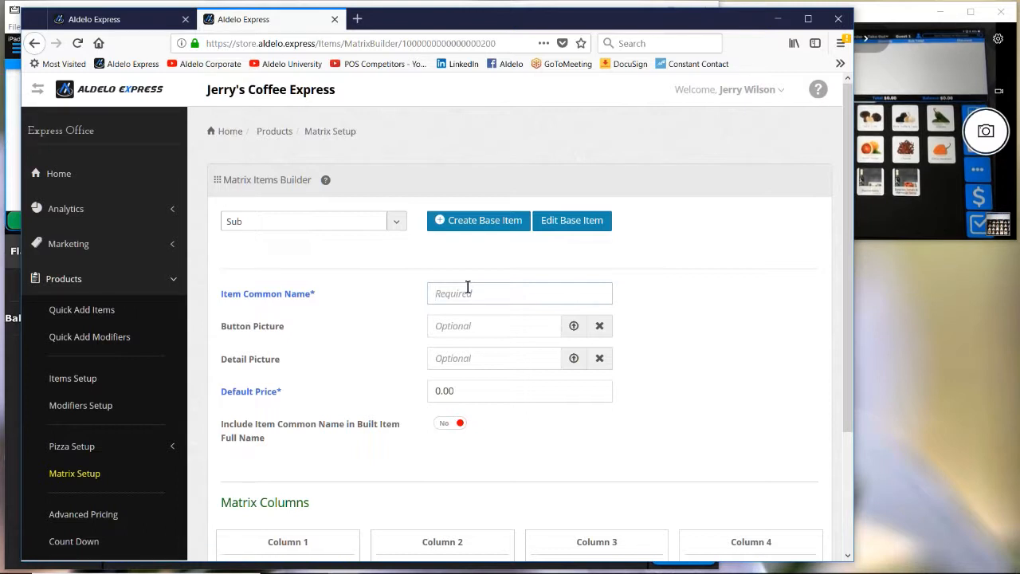
- Type Meat as the item common name and set the default price to 4.95
left_click(519, 293)
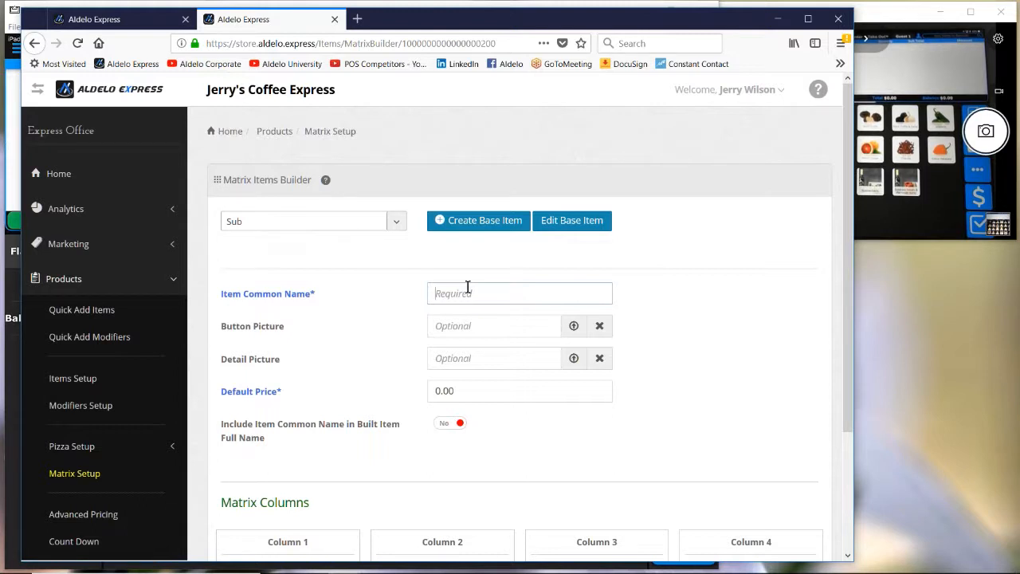
type("Meat")
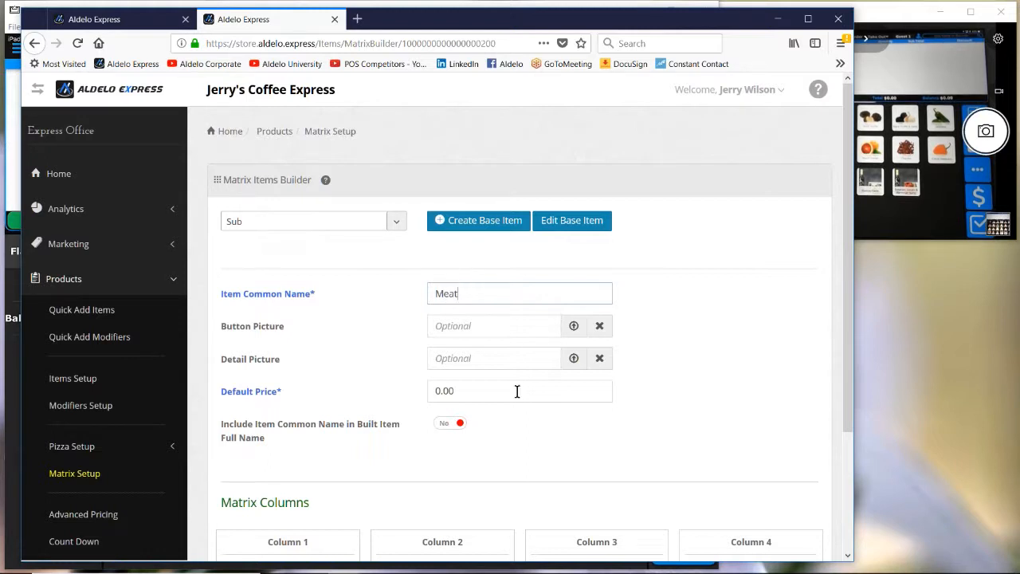
triple_click(520, 391)
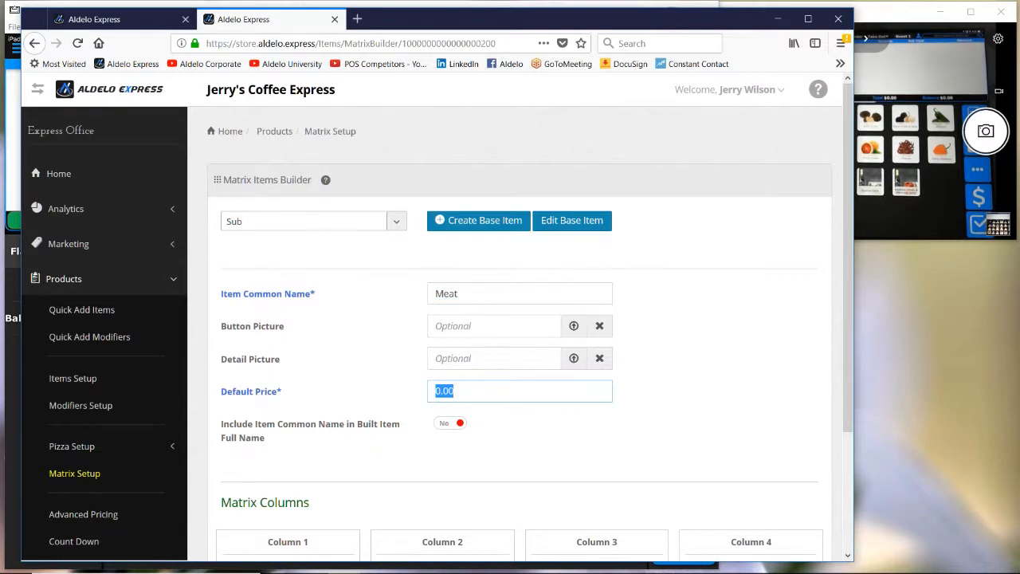
type("4.")
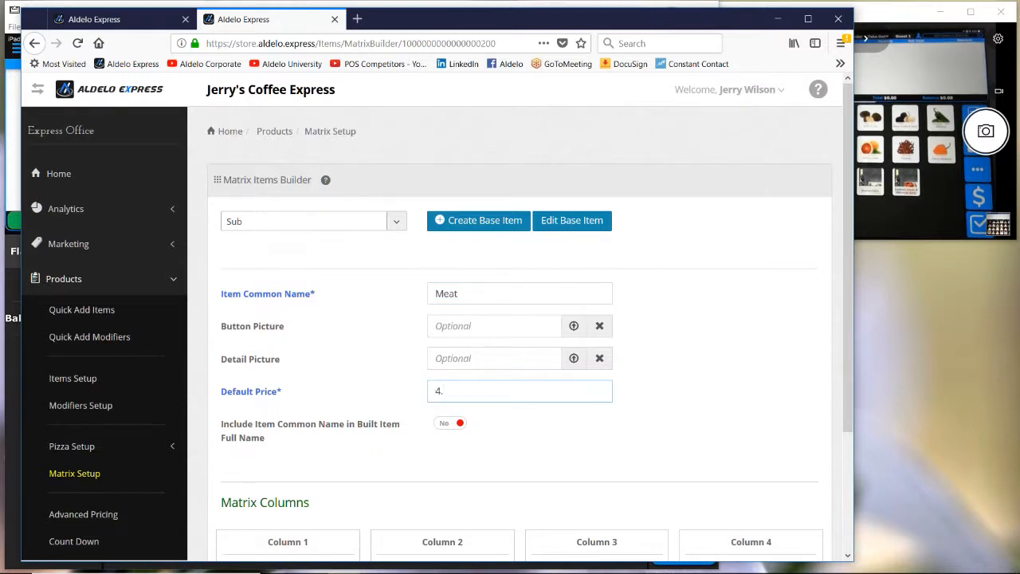
type("95")
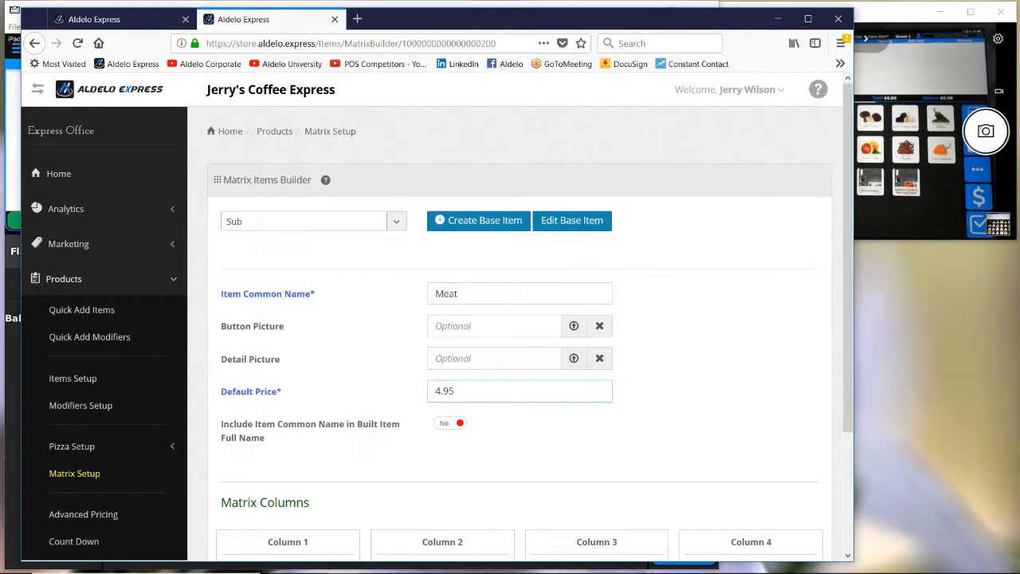
- Replace the common name with 6" and start a new Column 1 entry
scroll("down", 3)
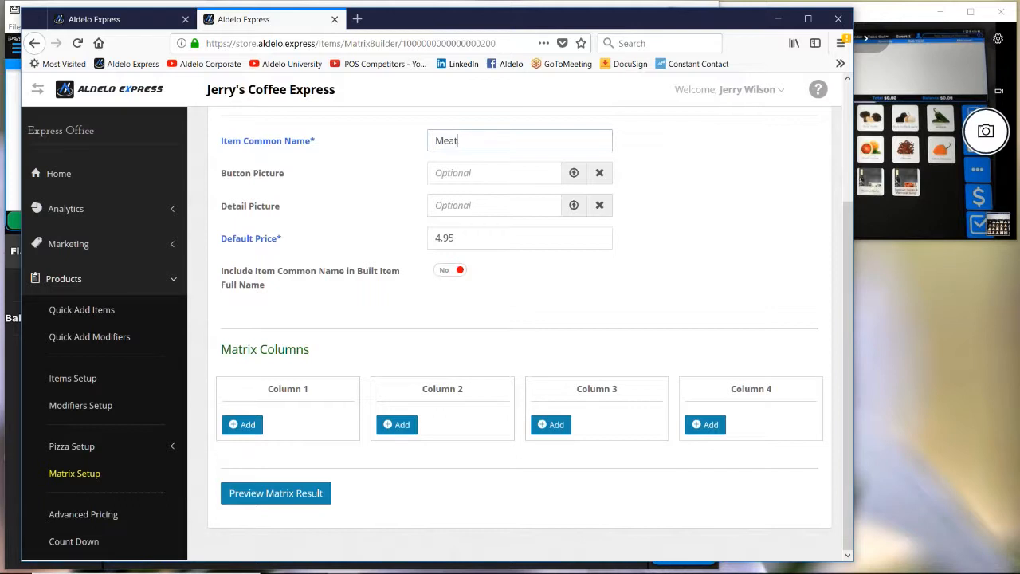
mouse_move(462, 132)
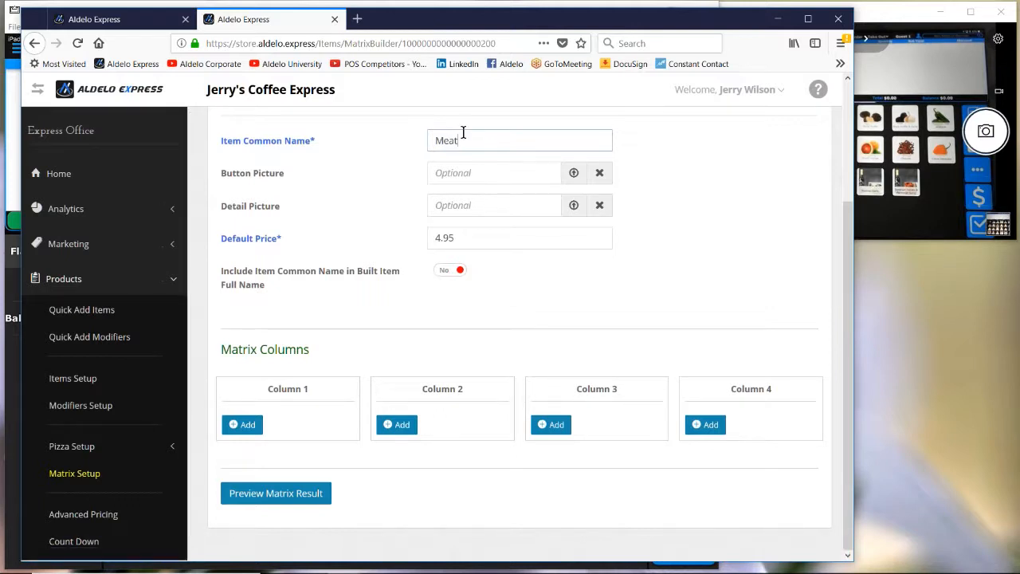
double_click(447, 140)
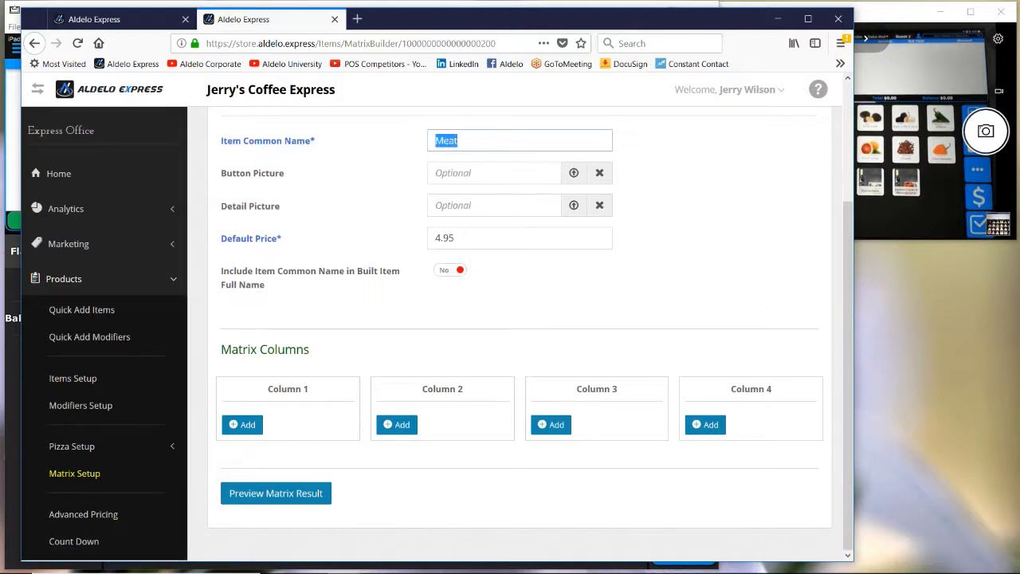
type("6\"")
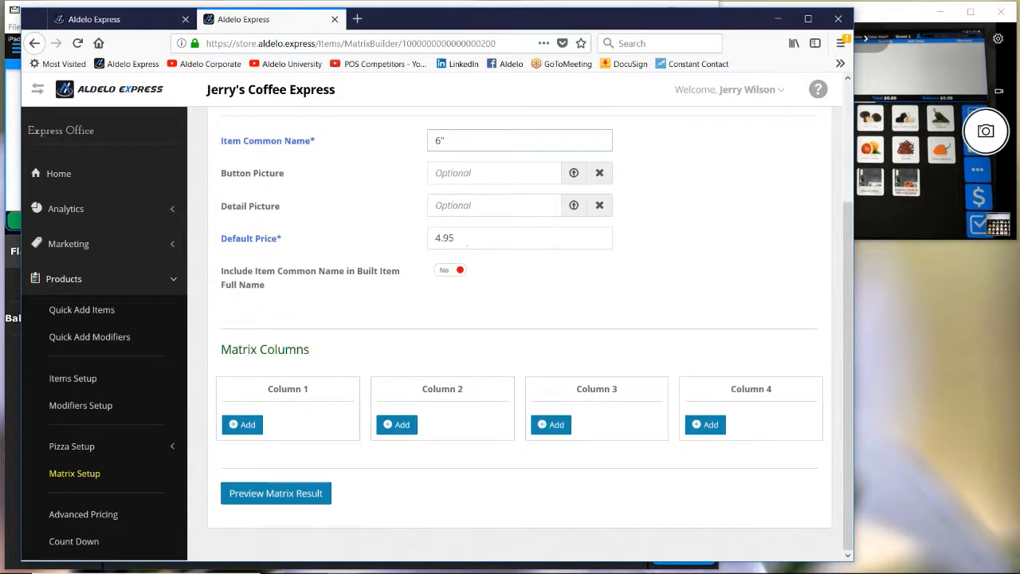
left_click(243, 424)
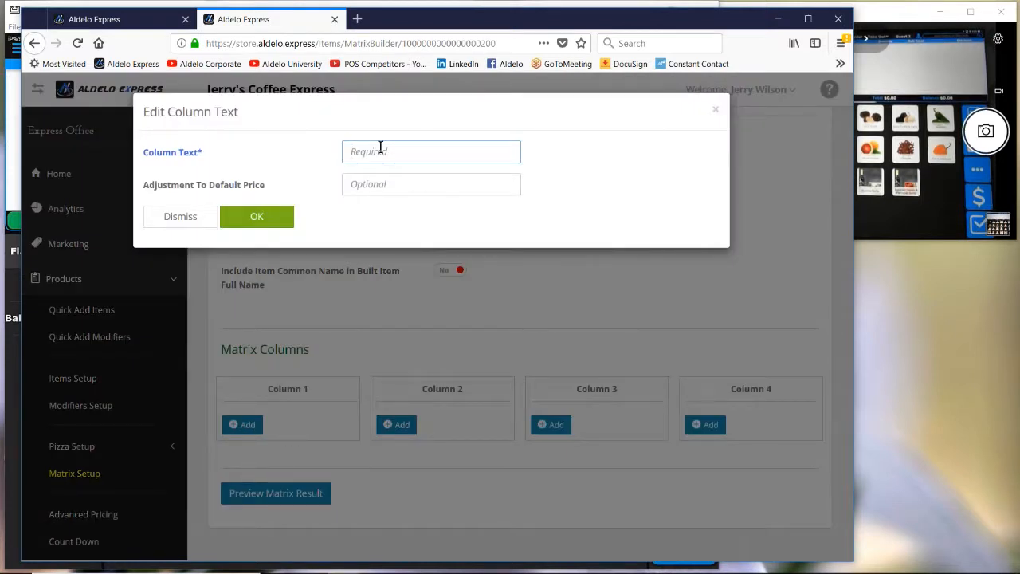
- Add Meat, then Ham, as Column 1 entries, dismissing the extra blank entry form
type("Meat")
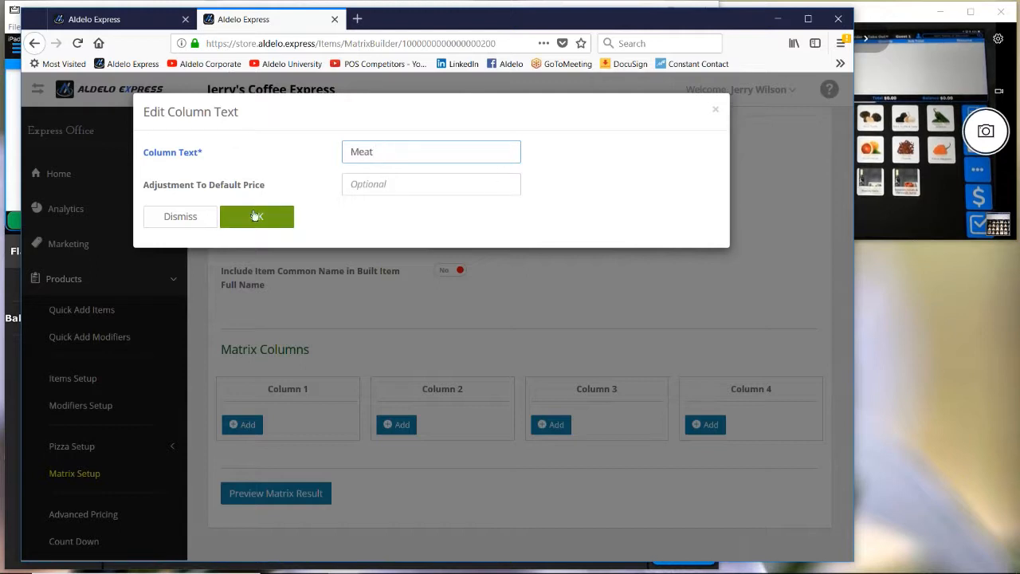
left_click(257, 216)
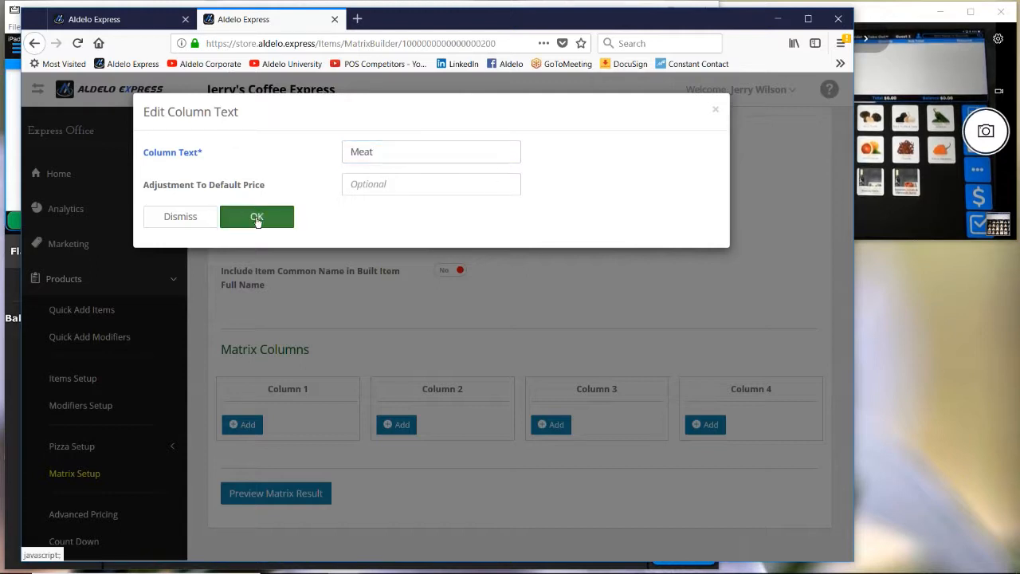
left_click(257, 216)
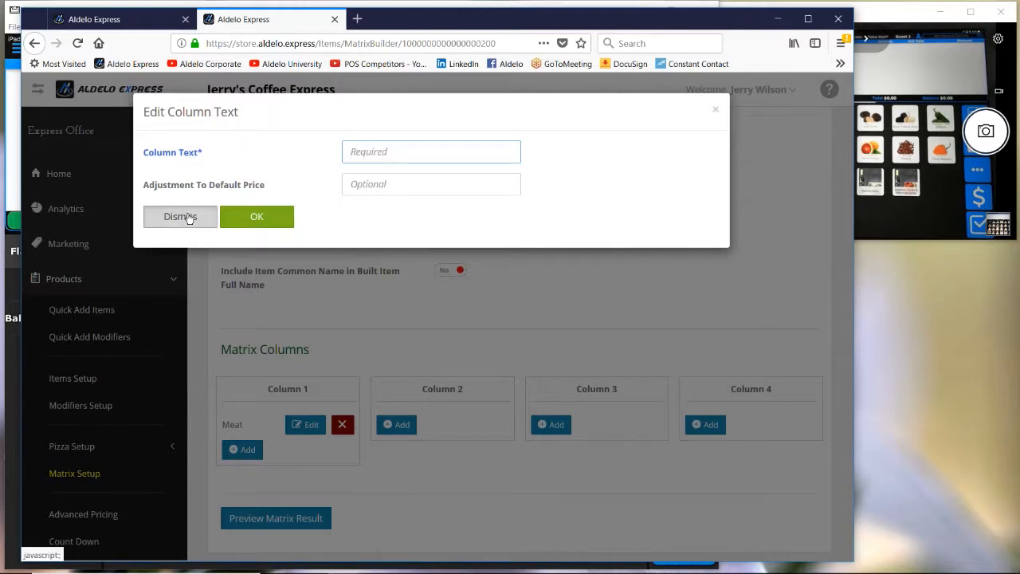
left_click(181, 216)
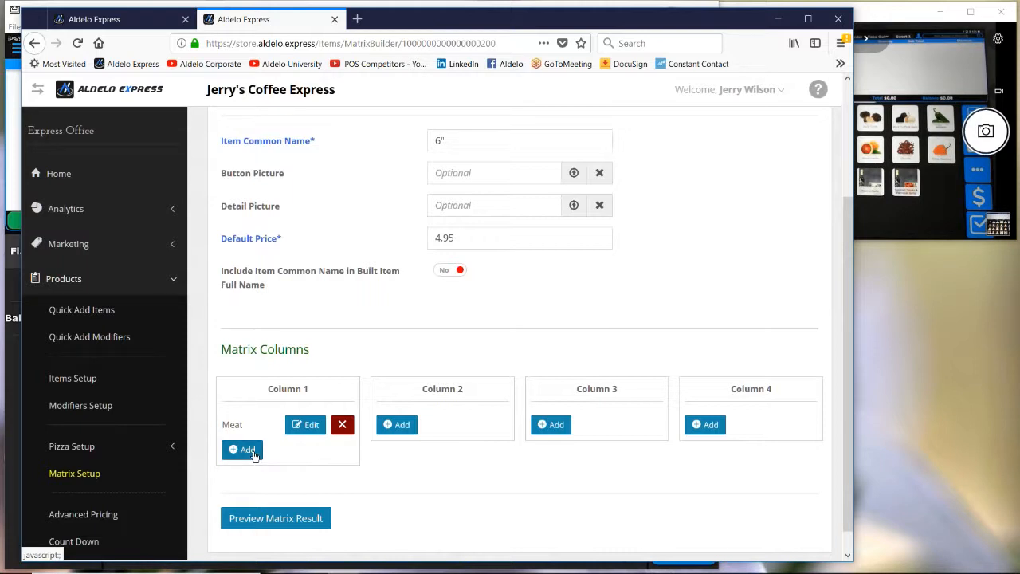
left_click(243, 450)
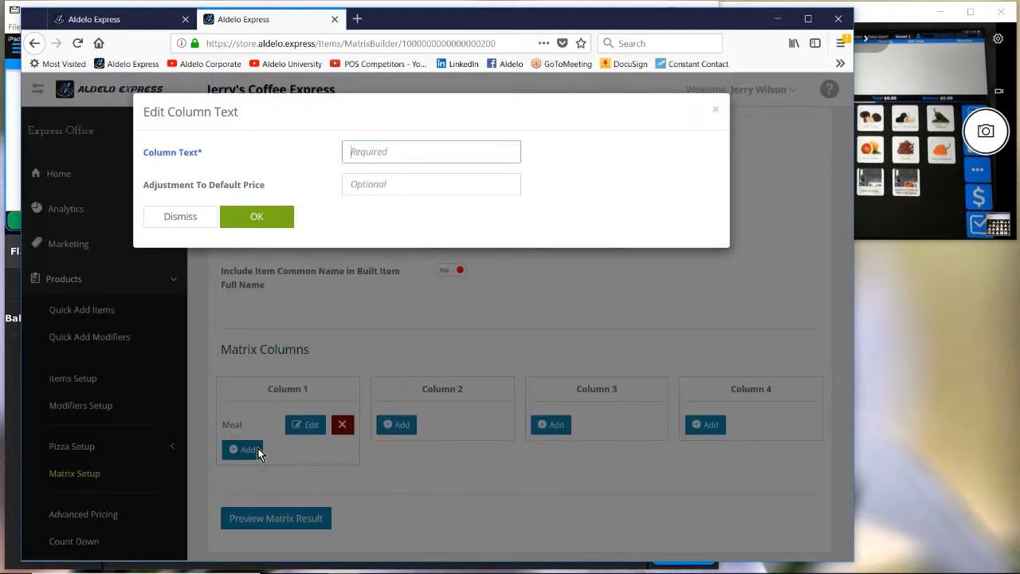
type("Ham")
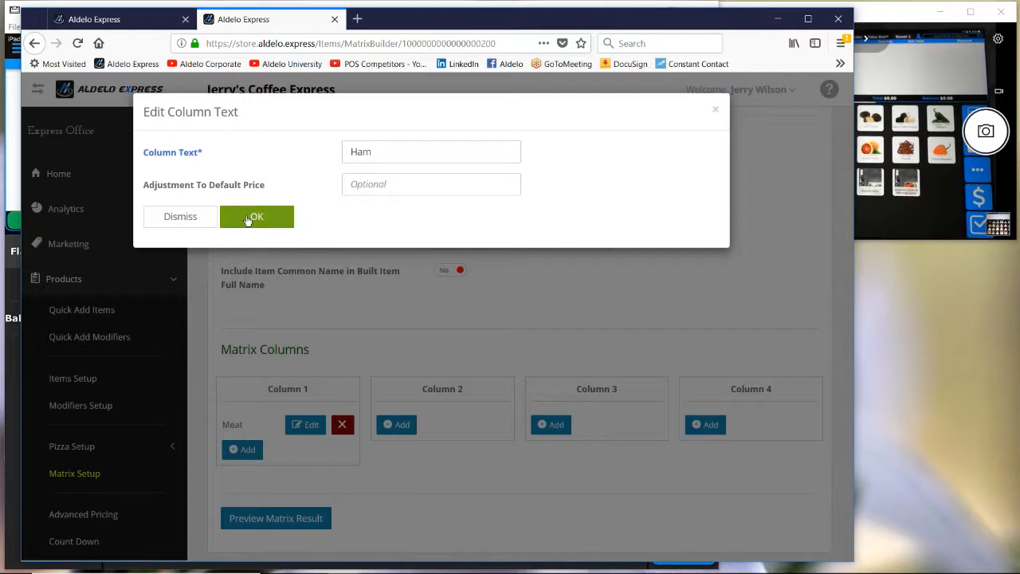
left_click(256, 216)
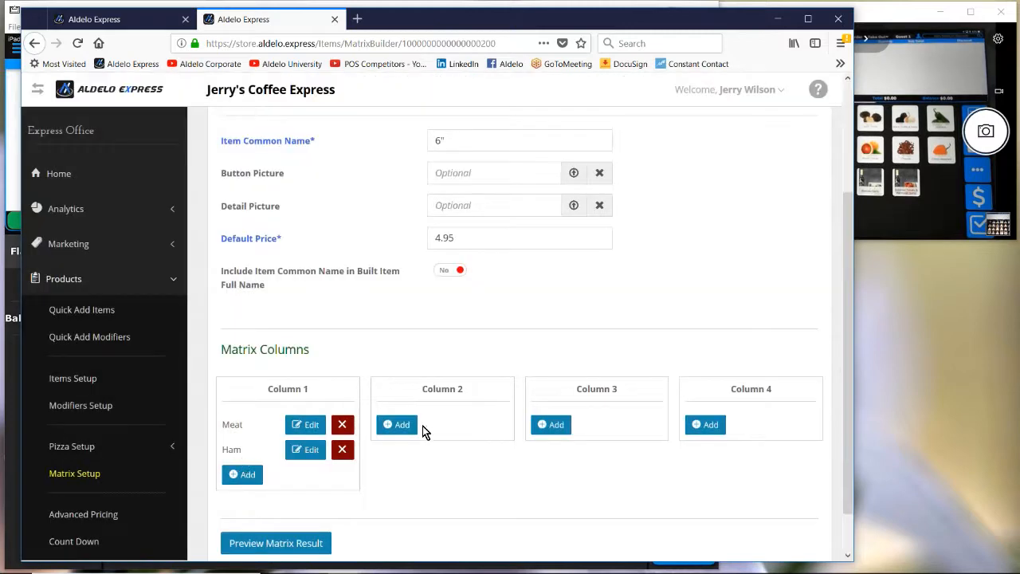
- Start a Column 2 entry, type Lettuce, then clear it
left_click(397, 424)
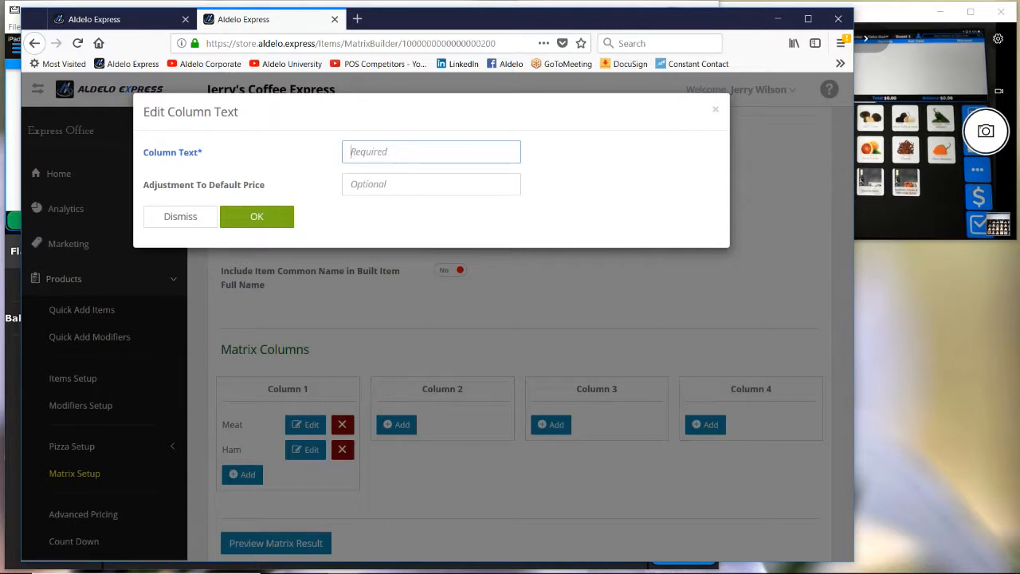
type("Lewttuc")
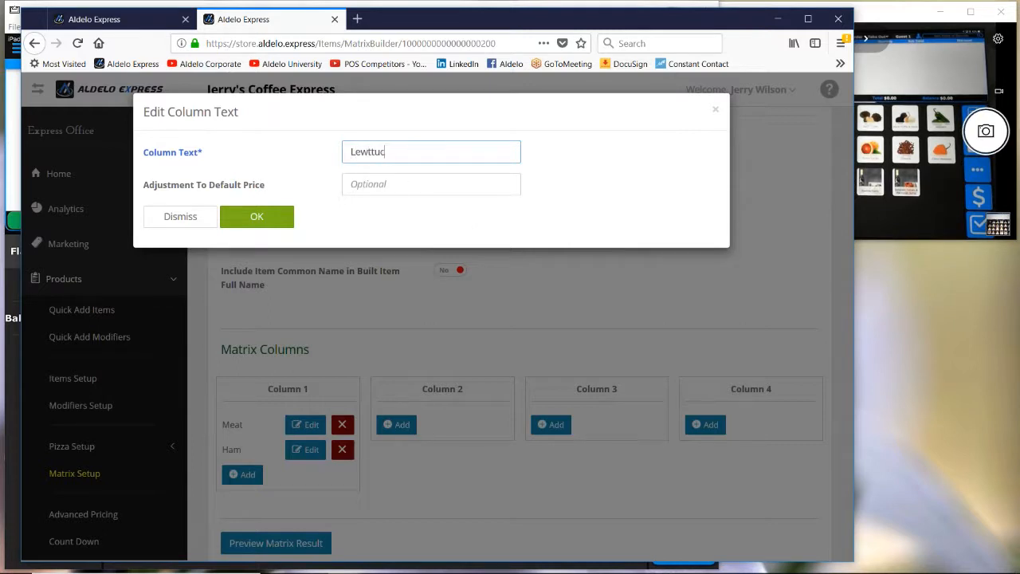
type("e")
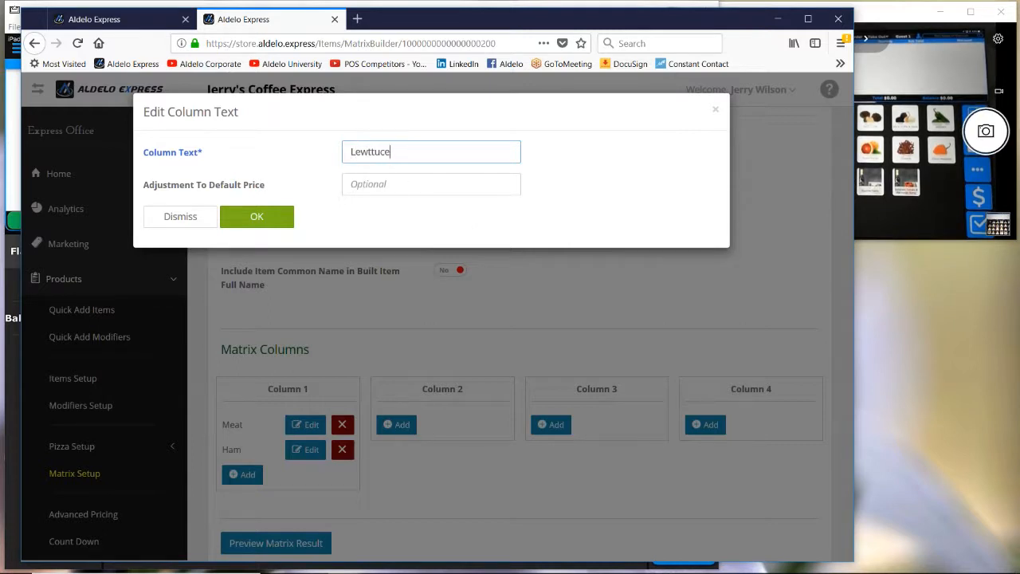
key("Backspace")
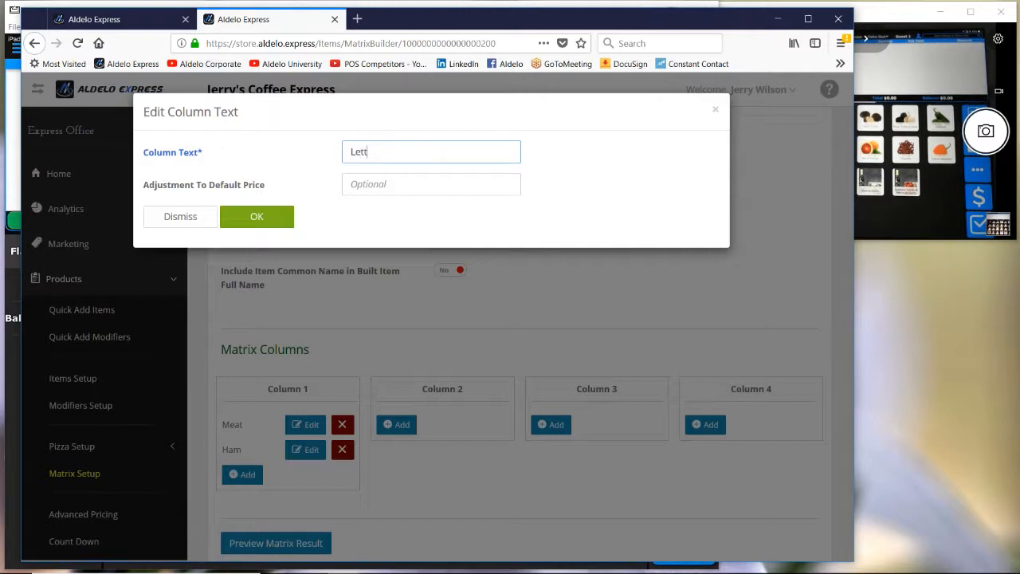
type("uce")
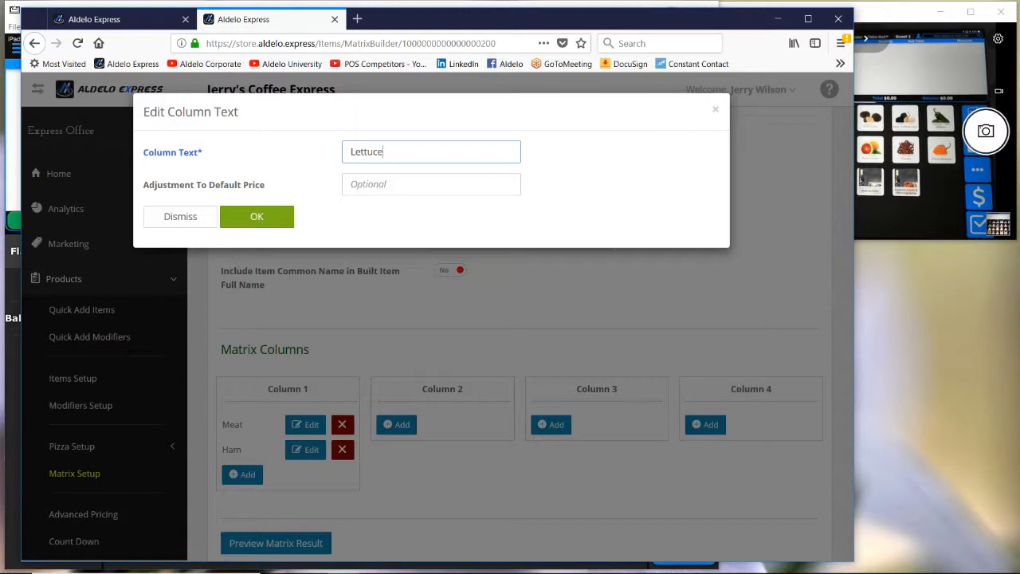
key("BackSpace")
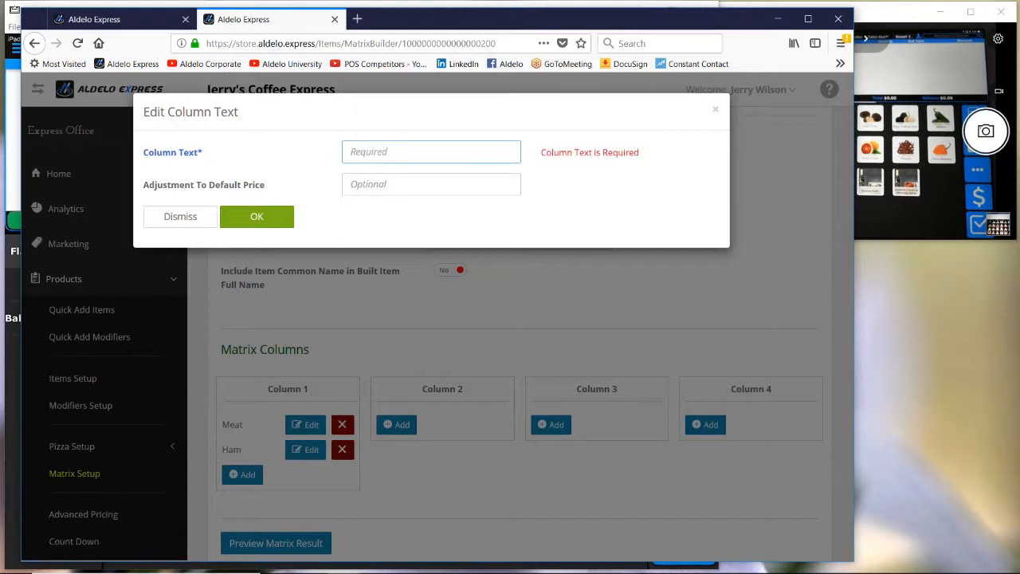
left_click(431, 151)
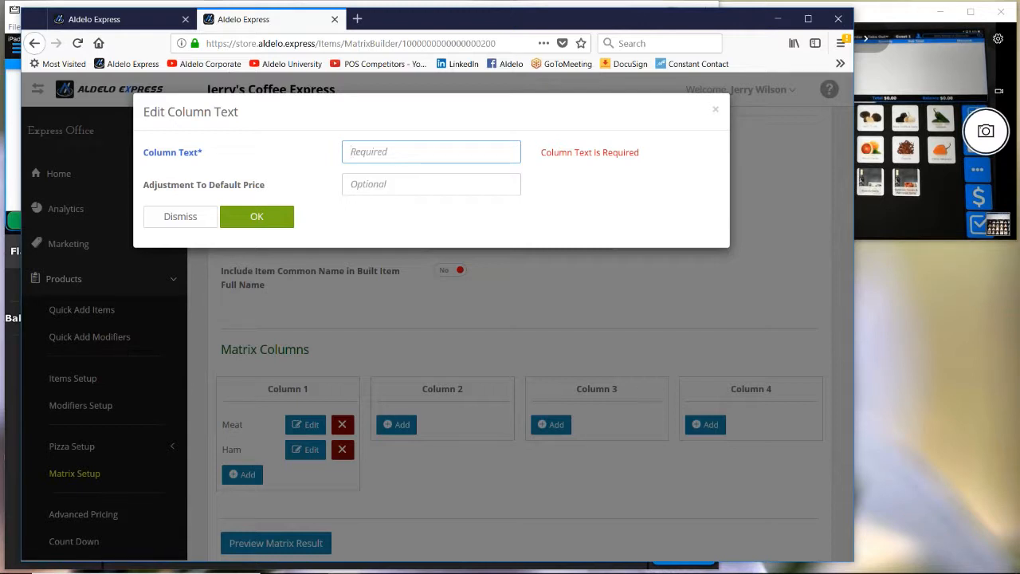
left_click(431, 151)
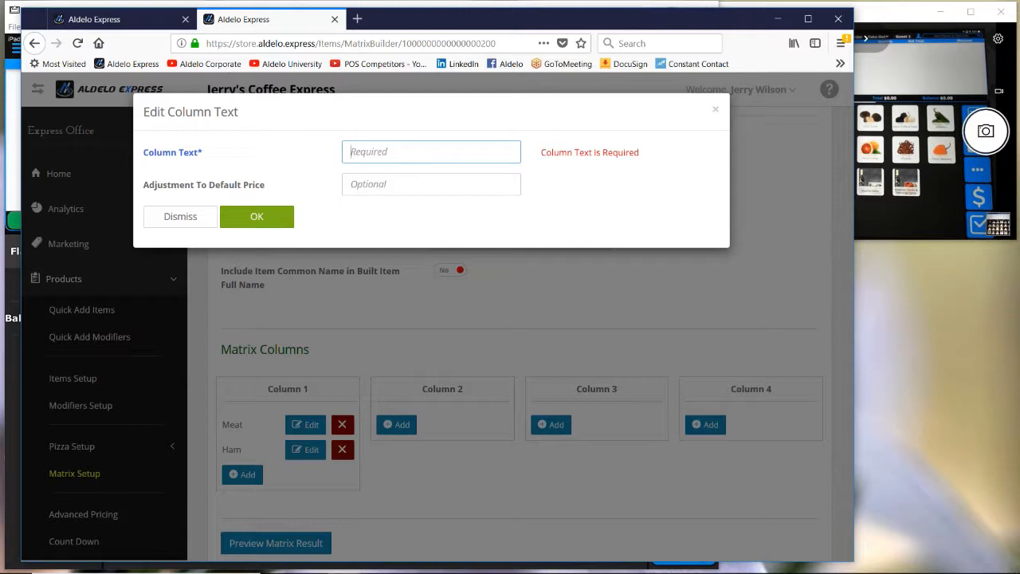
- Save American and Mozz as Column 2 options, then close the entry dialog
type("American")
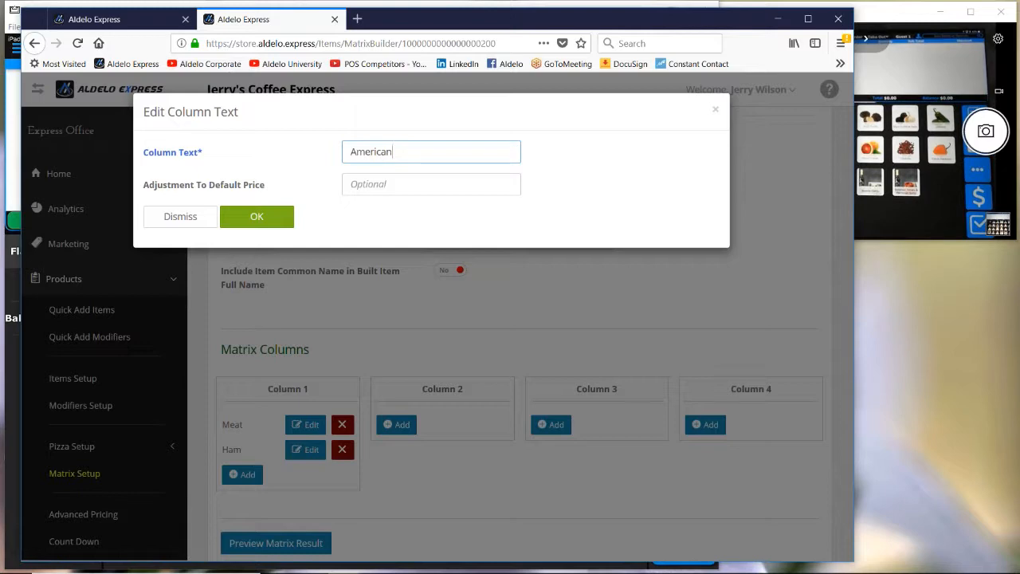
left_click(256, 216)
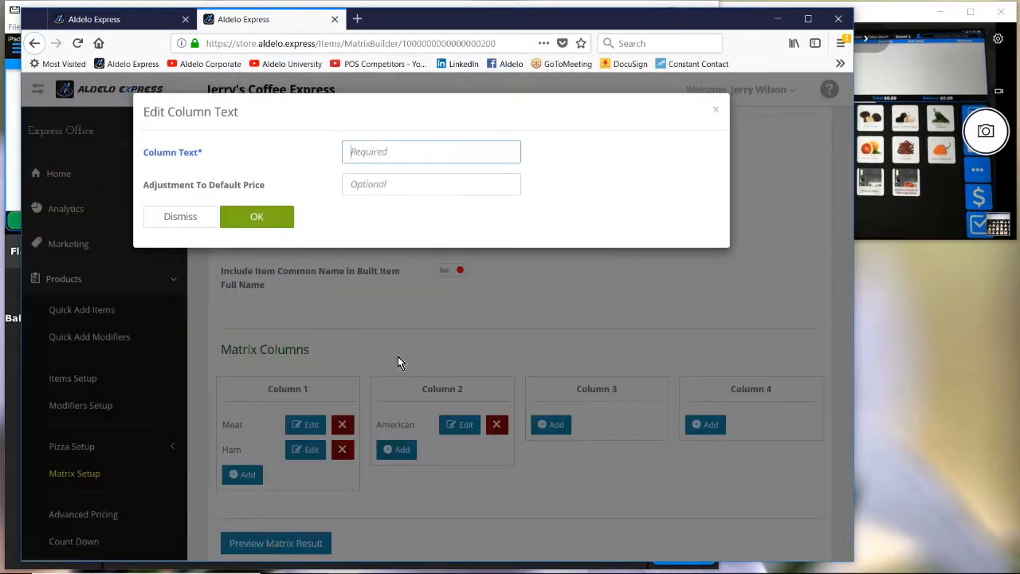
type("M")
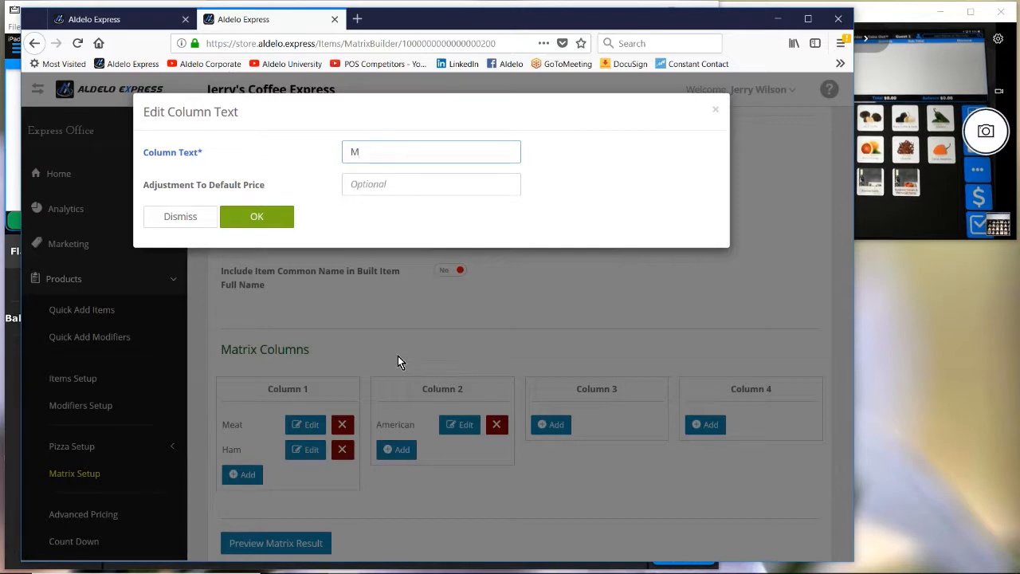
type("ozz")
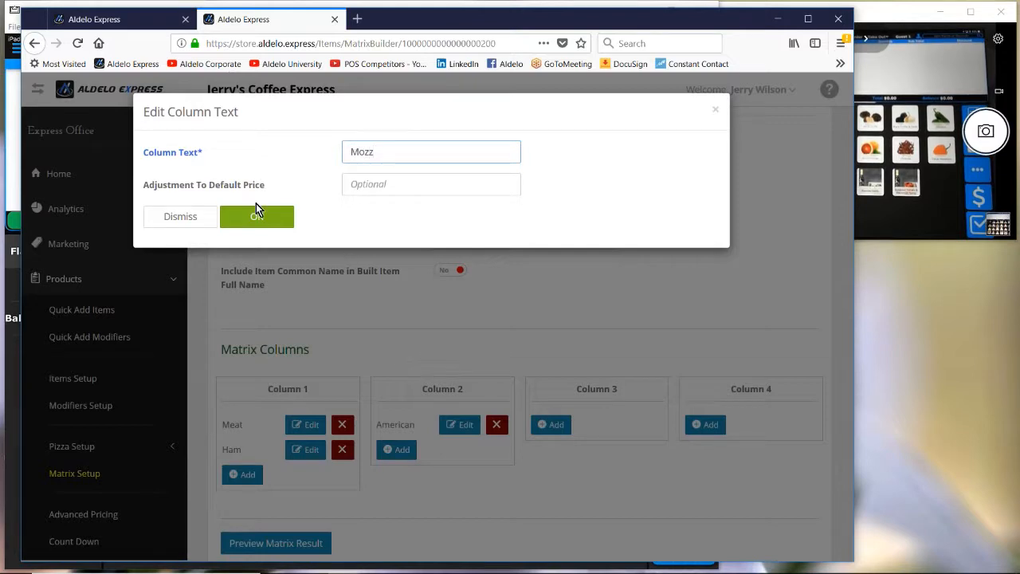
left_click(257, 216)
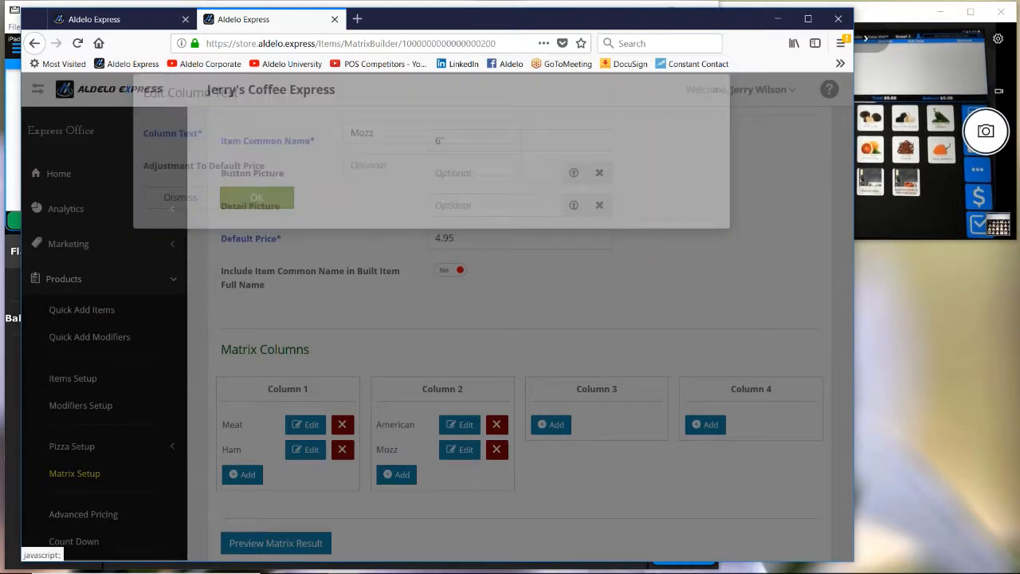
left_click(256, 197)
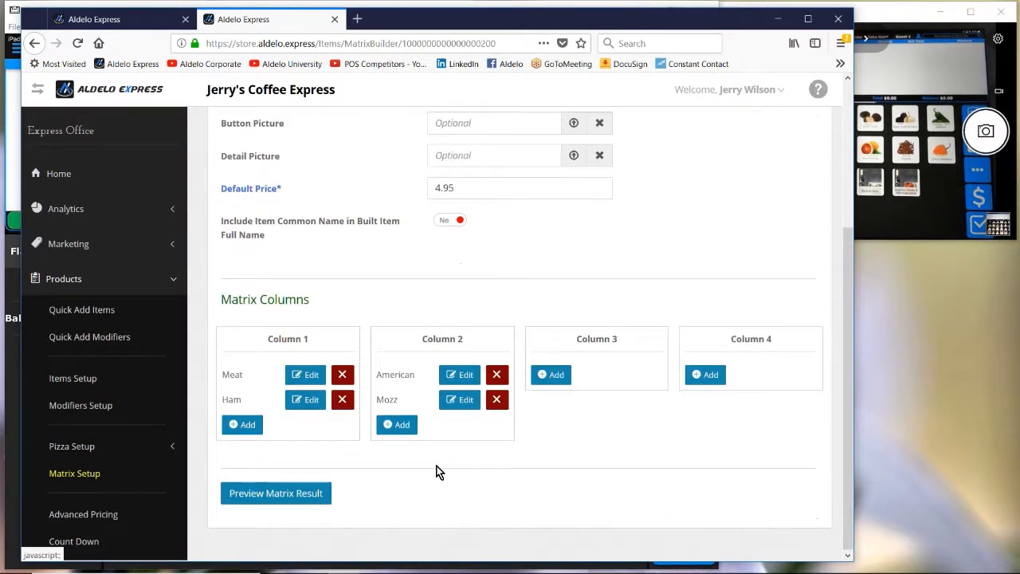
mouse_move(436, 499)
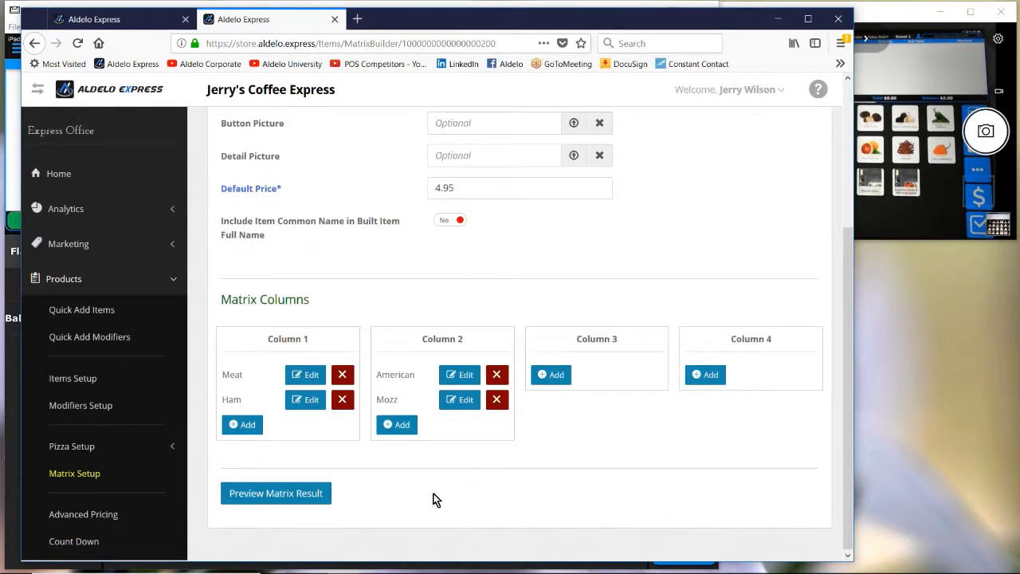
- Preview the four 4.95 Meat/Ham × American/Mozz combinations and build the matrix items
left_click(275, 492)
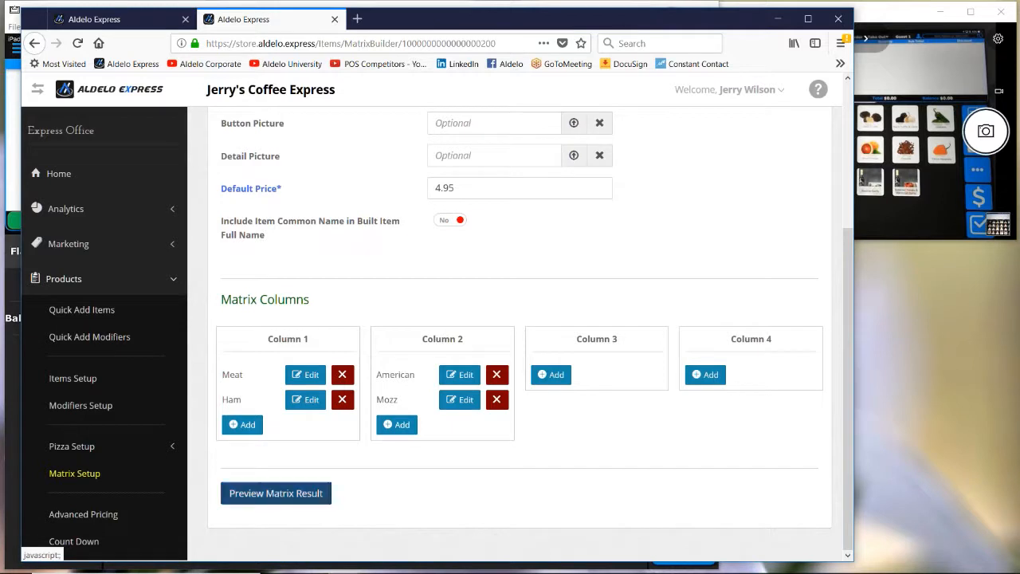
left_click(275, 493)
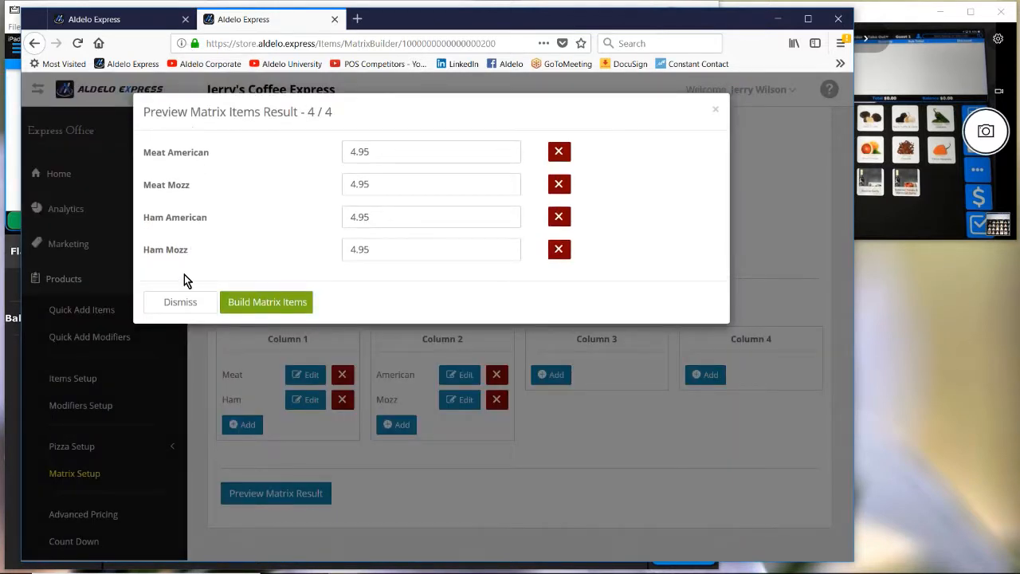
left_click(267, 301)
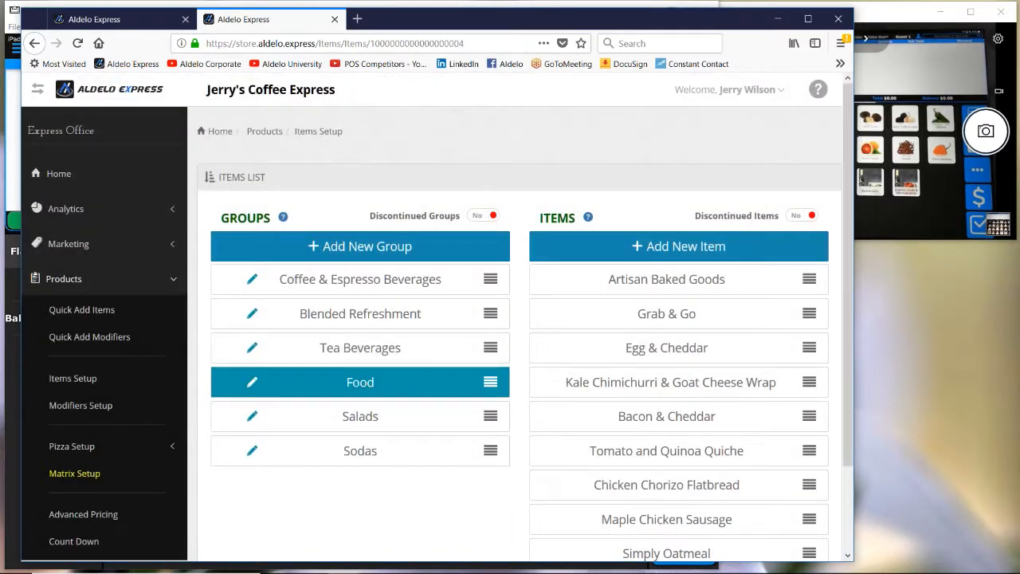
- Open the 6" item and scroll to its Ham and Meat American/Mozz sub-items
scroll("down", 3)
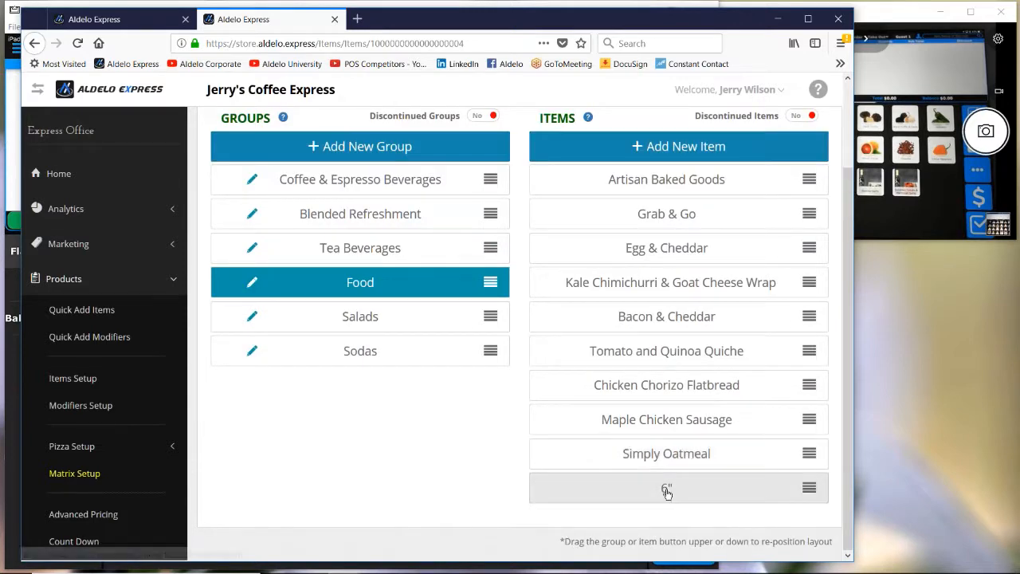
left_click(666, 488)
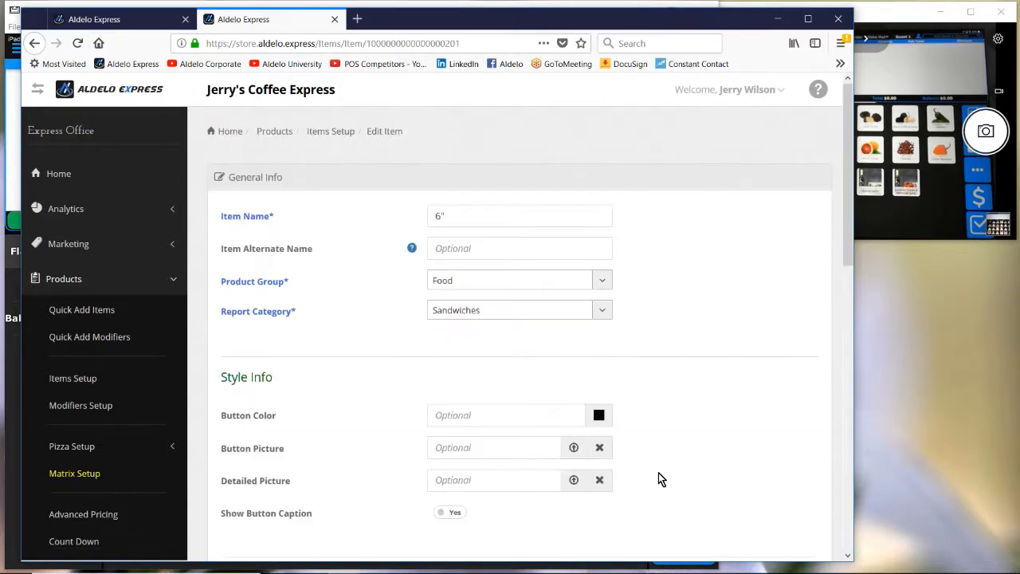
mouse_move(342, 352)
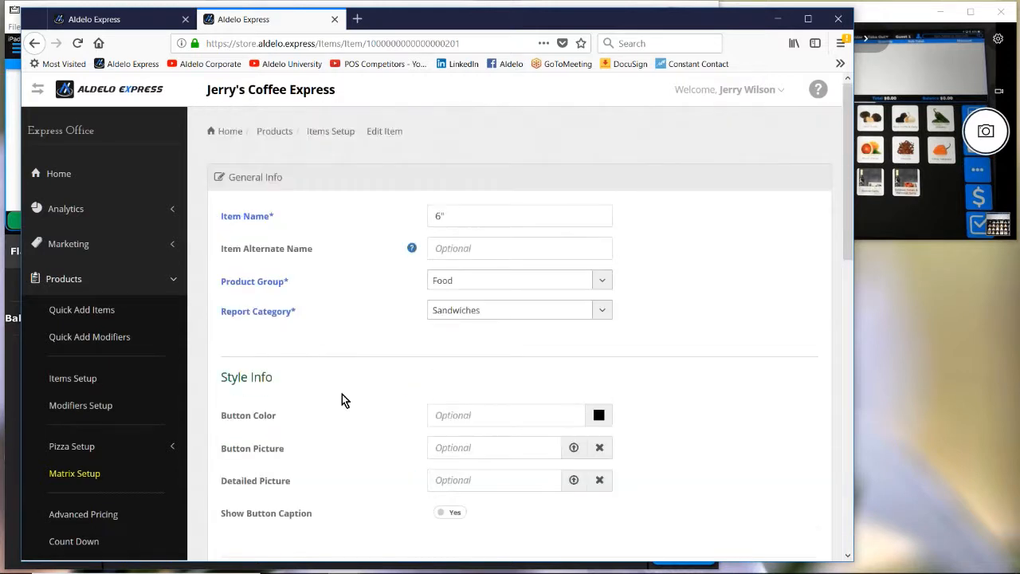
scroll("down", 3)
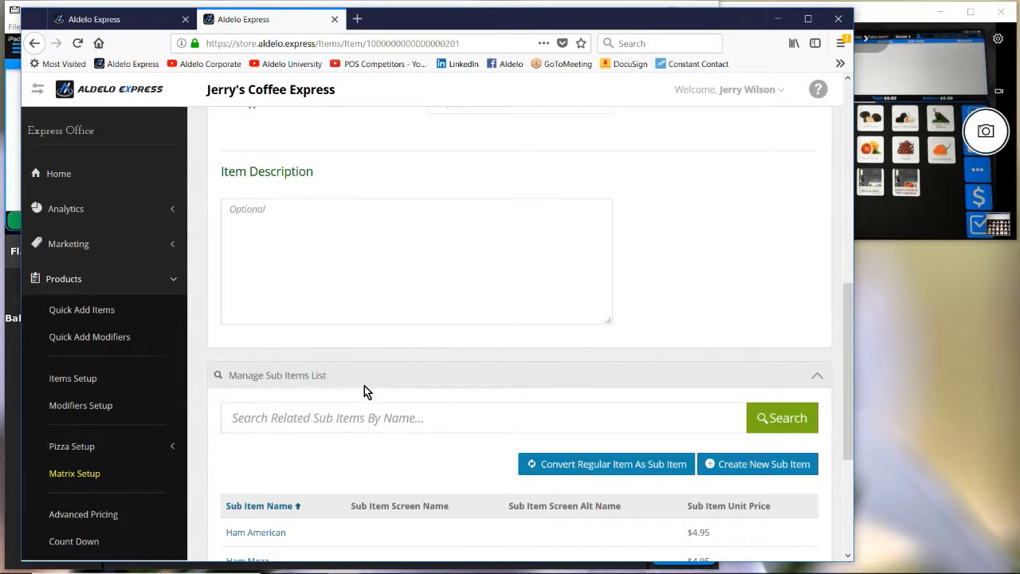
scroll("down", 3)
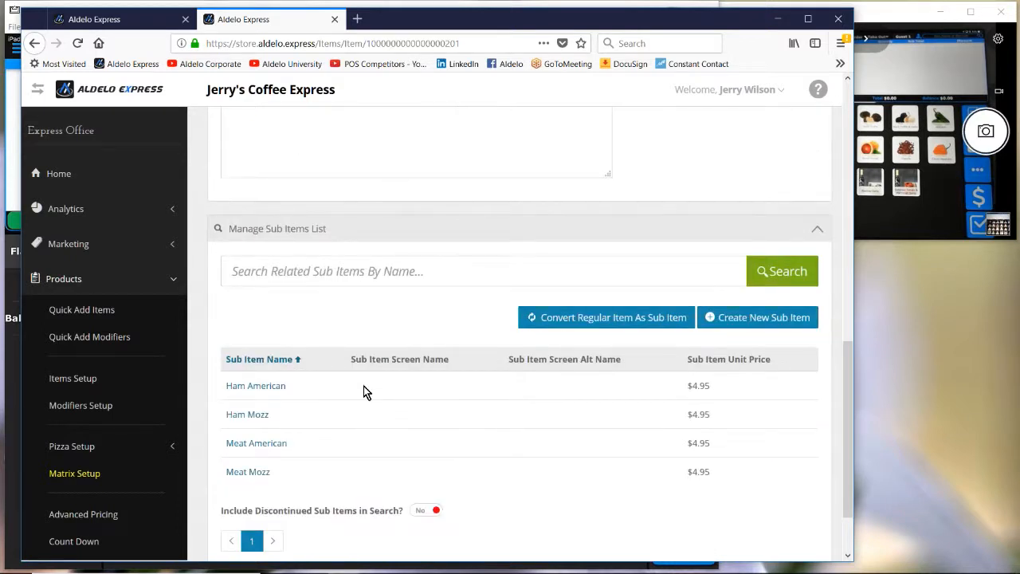